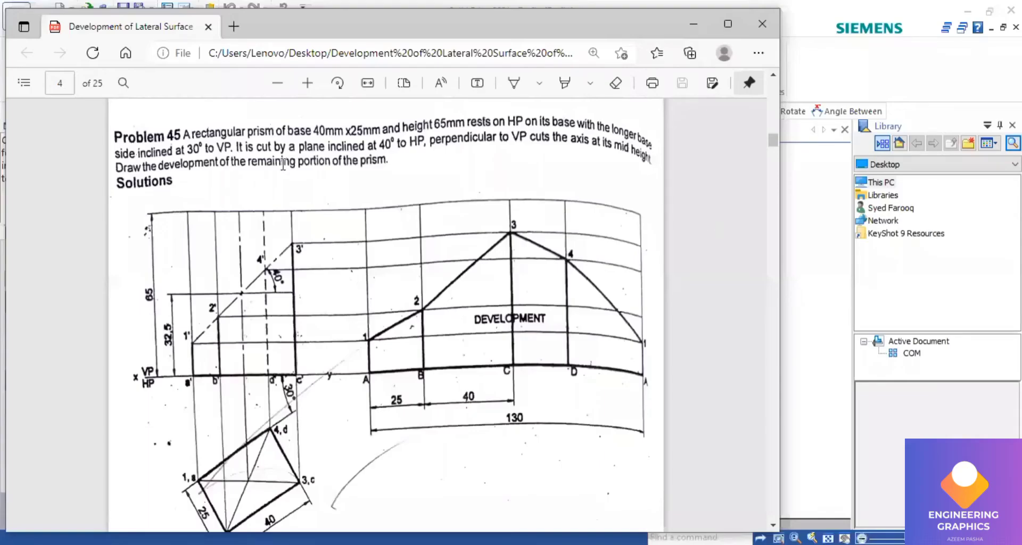
mouse_move(340, 136)
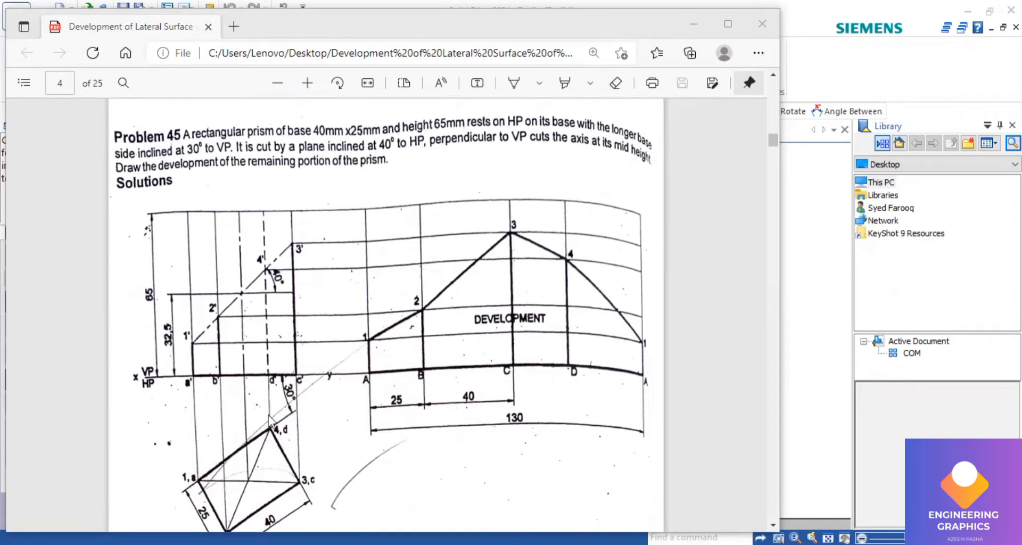
mouse_move(271, 421)
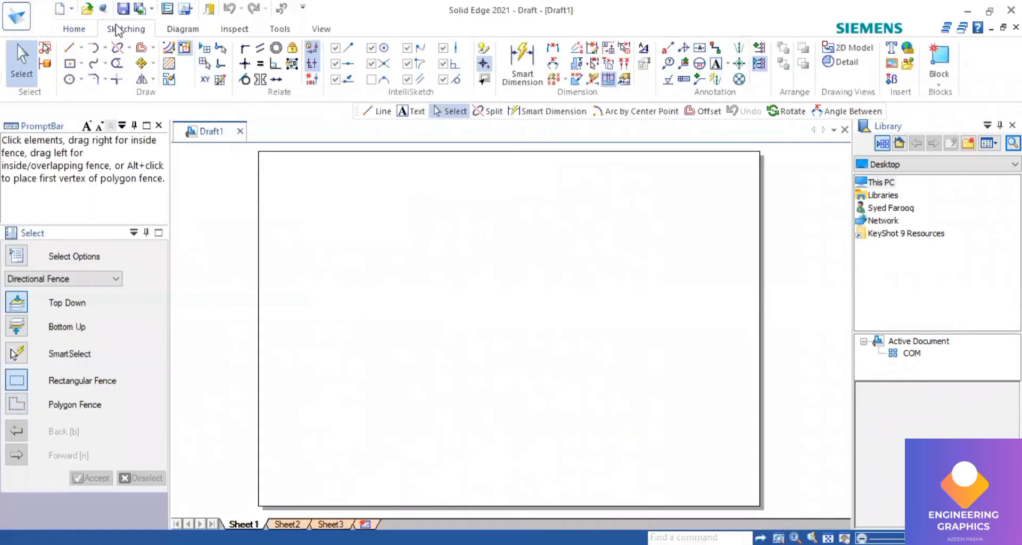
Draw the horizontal XY reference line across the sheet.
click(70, 47)
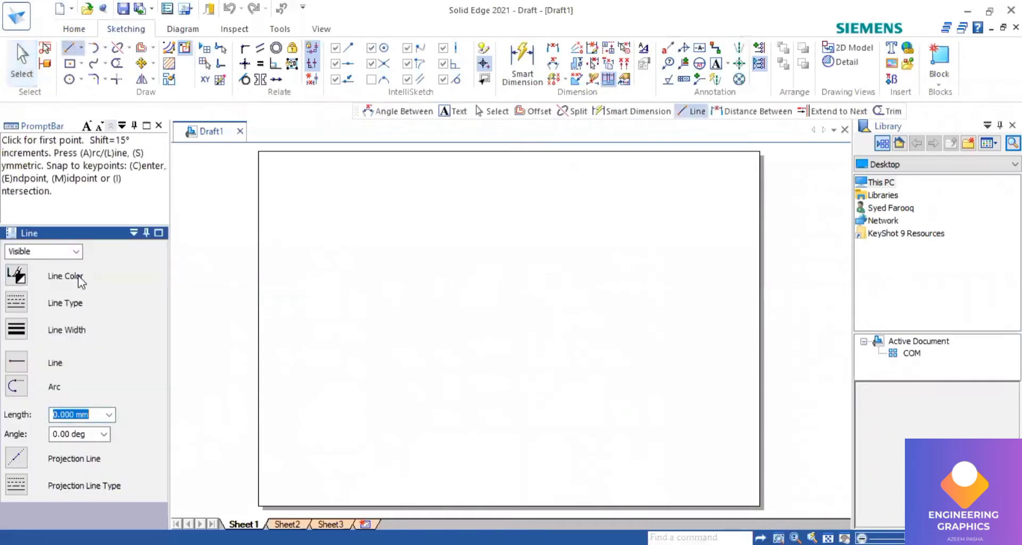
mouse_move(17, 328)
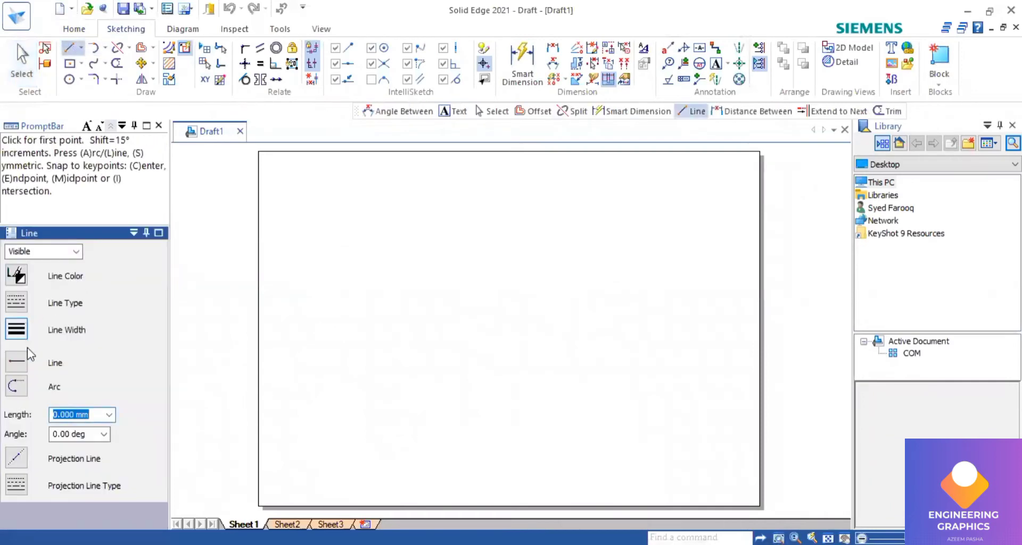
click(271, 331)
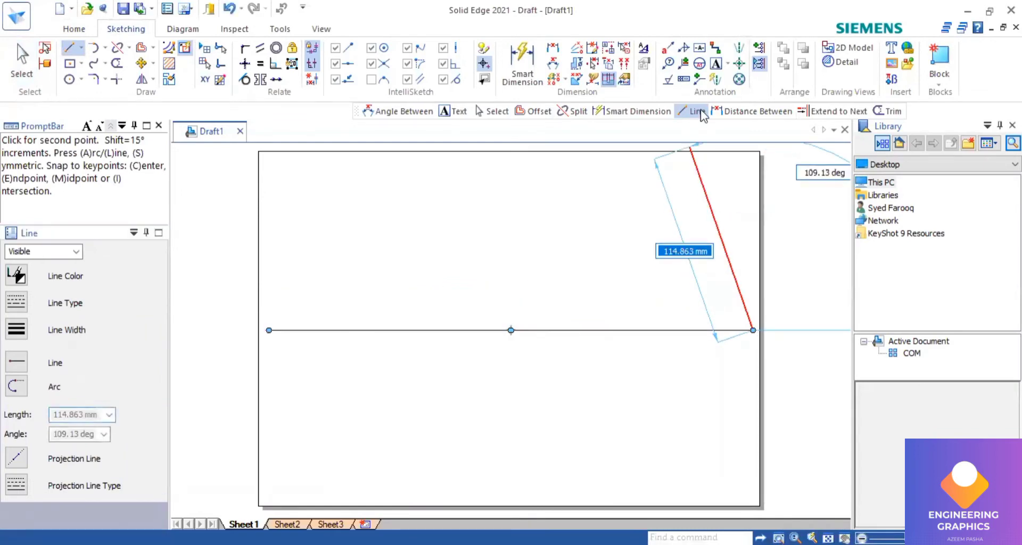
click(716, 64)
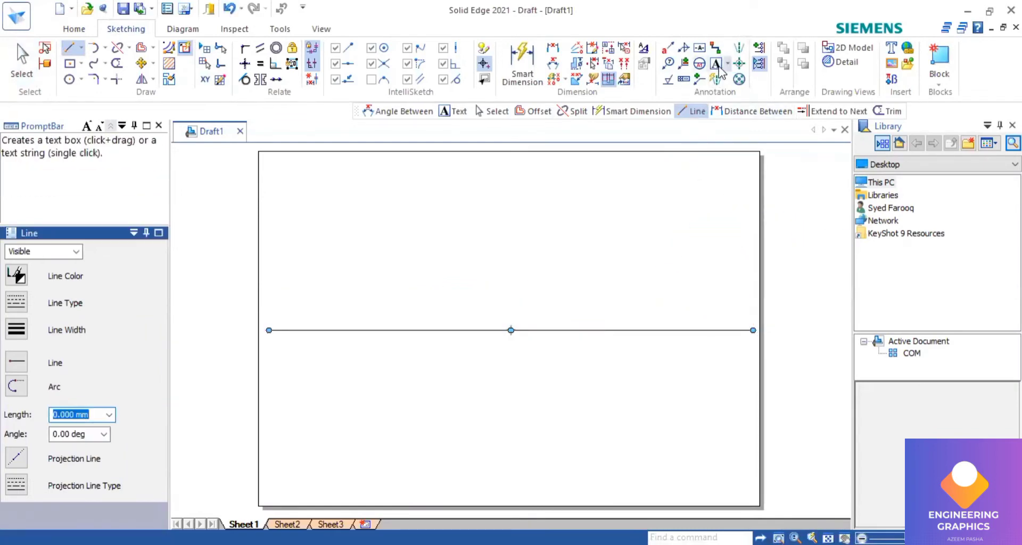
Label the reference line x, y, vp and hp.
click(716, 63)
text(5)
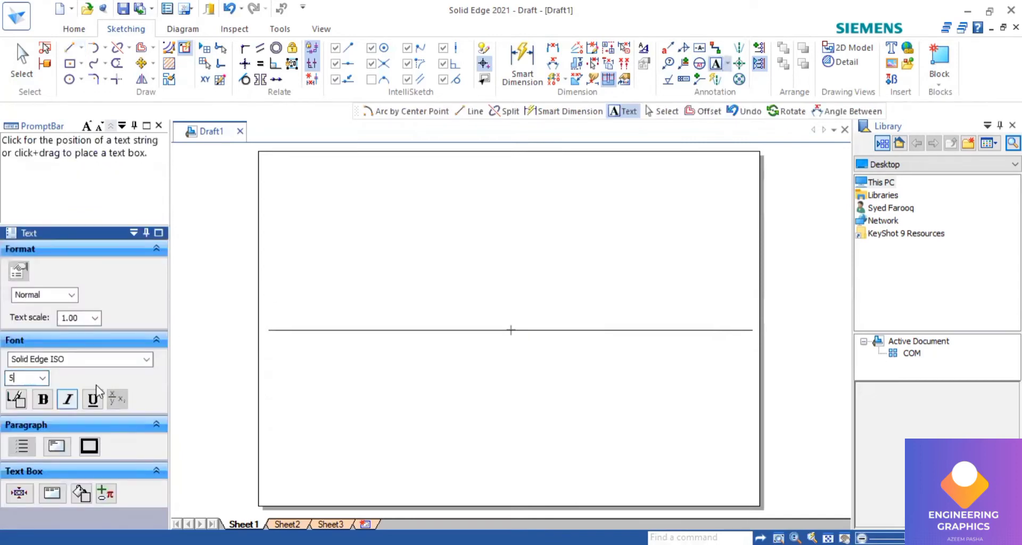
click(274, 339)
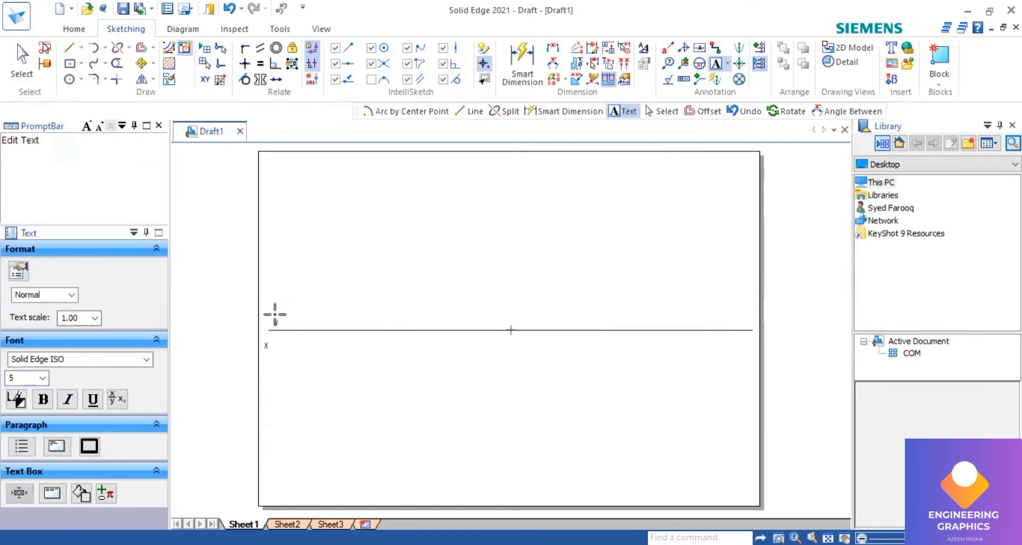
text(vp)
text(hp)
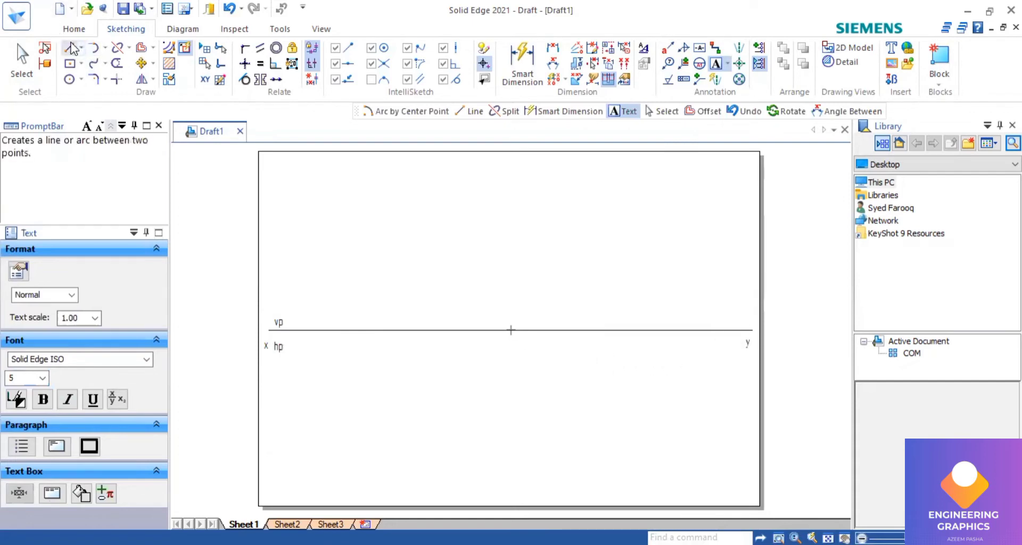
Draw a line from the XY line at -150° and dimension its 30° angle to XY.
click(72, 47)
text(-150)
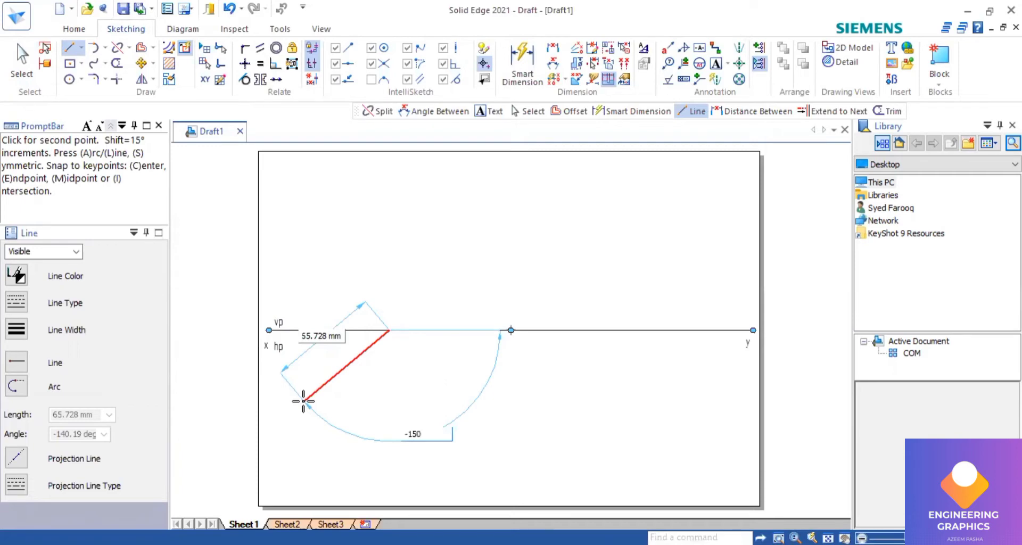
mouse_move(289, 411)
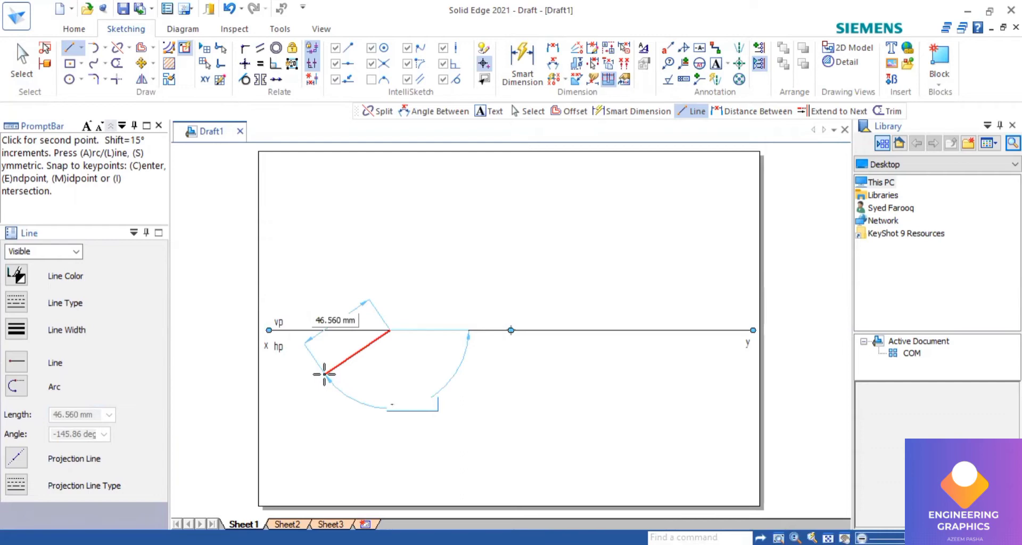
text(-150.00 deg)
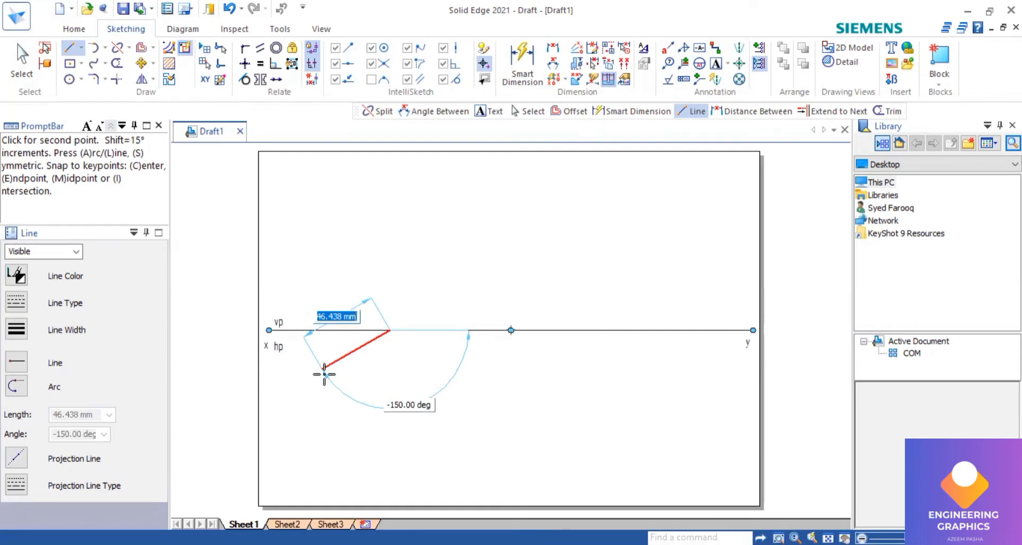
mouse_move(287, 413)
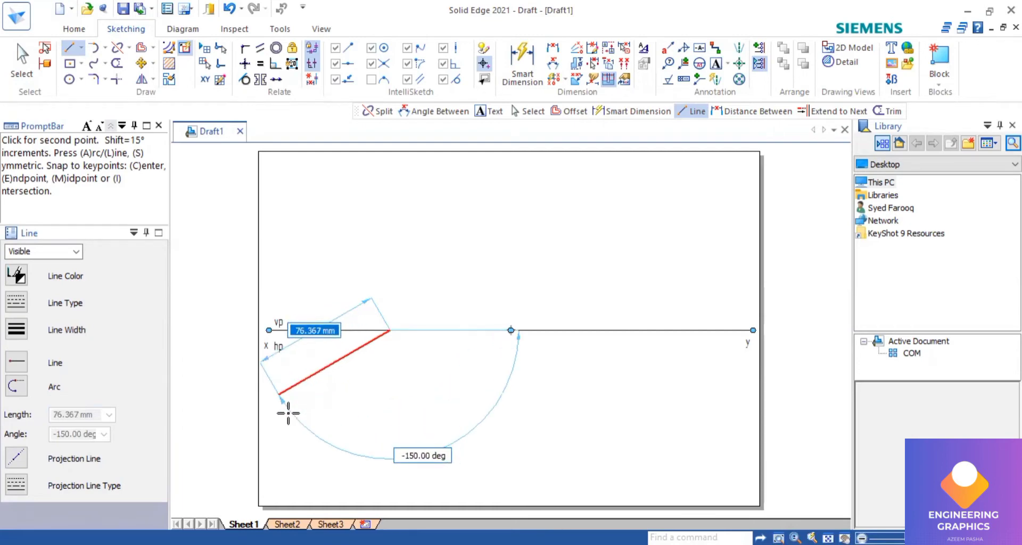
click(557, 64)
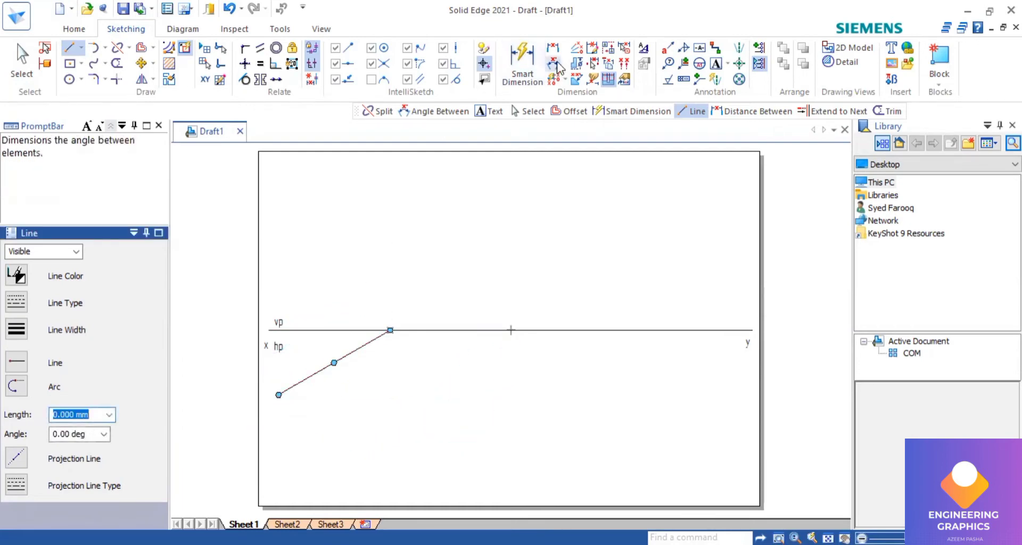
click(552, 63)
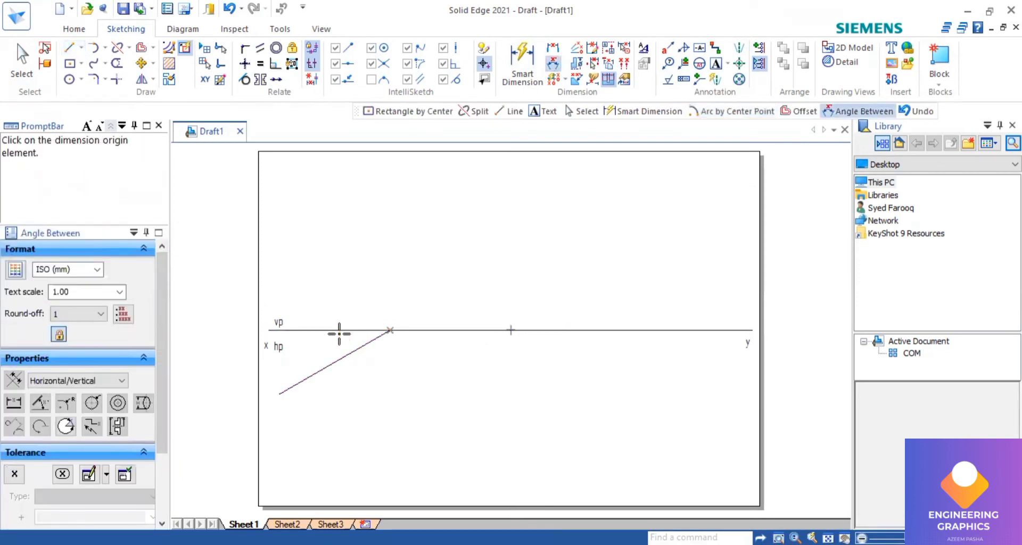
click(389, 331)
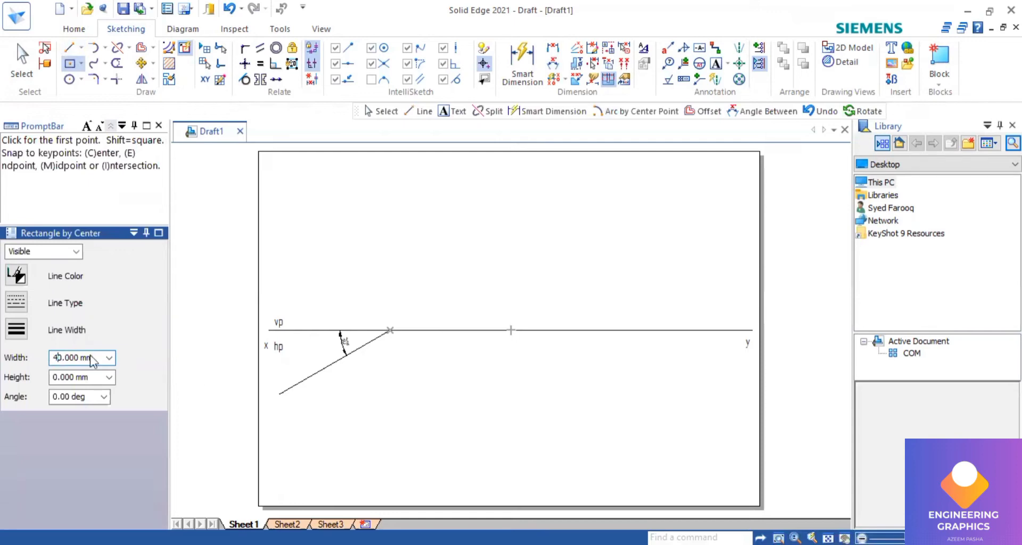
Set up a 40 mm by 25 mm rectangle for the top view.
text(40.000 mm)
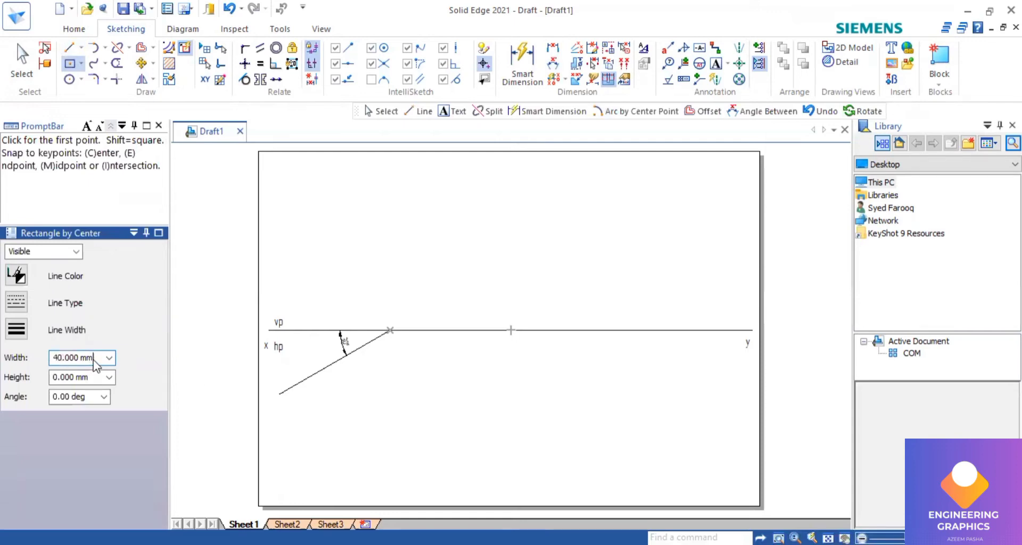
triple_click(73, 358)
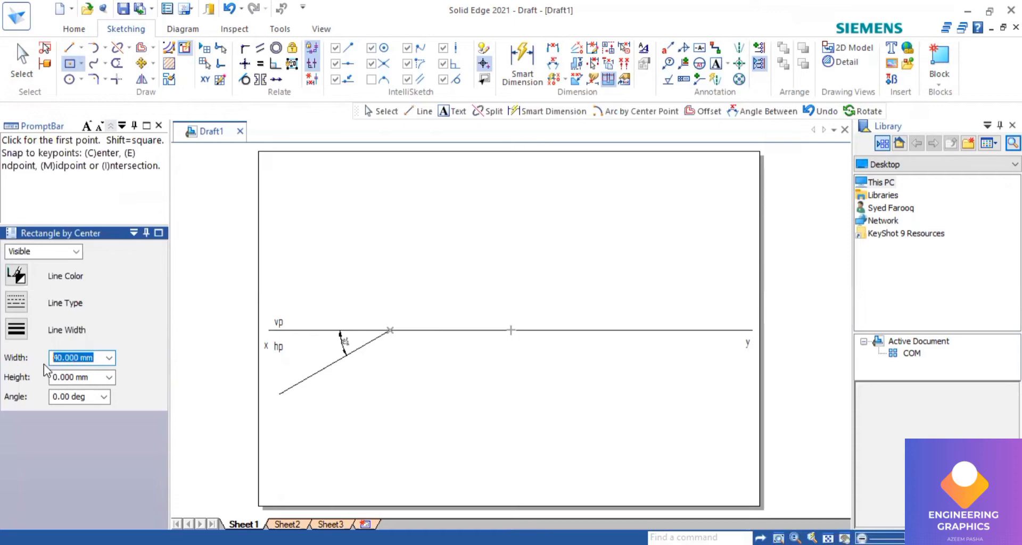
click(78, 377)
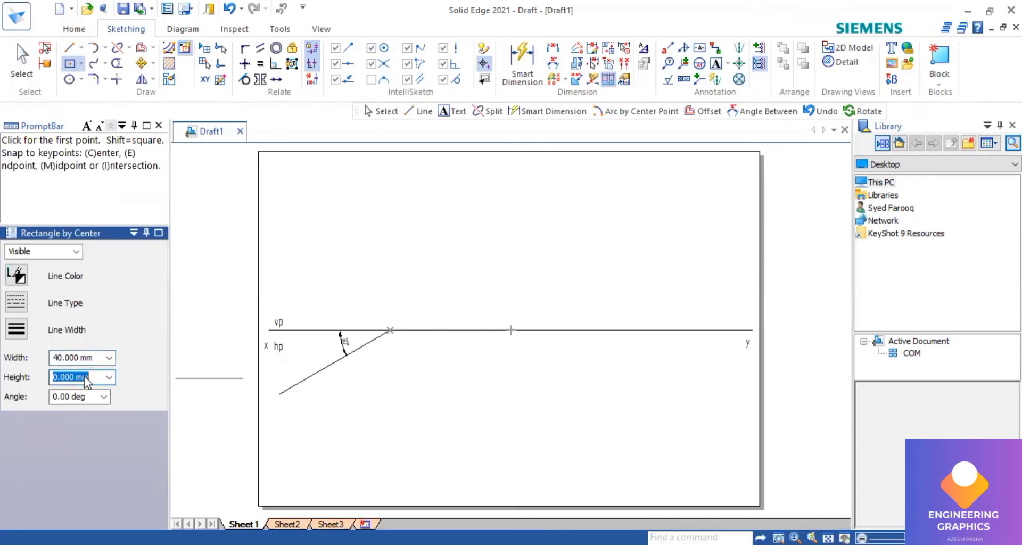
text(25)
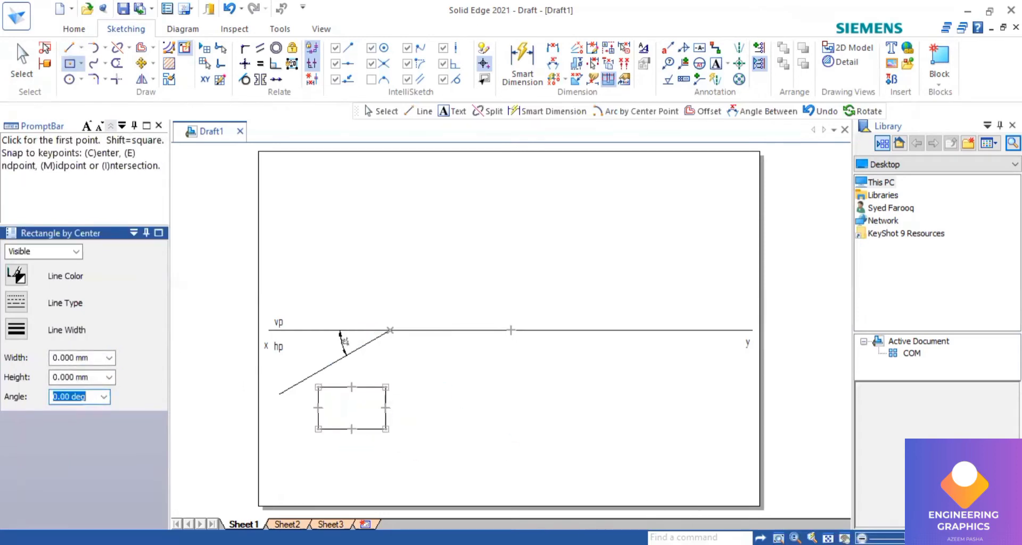
click(21, 58)
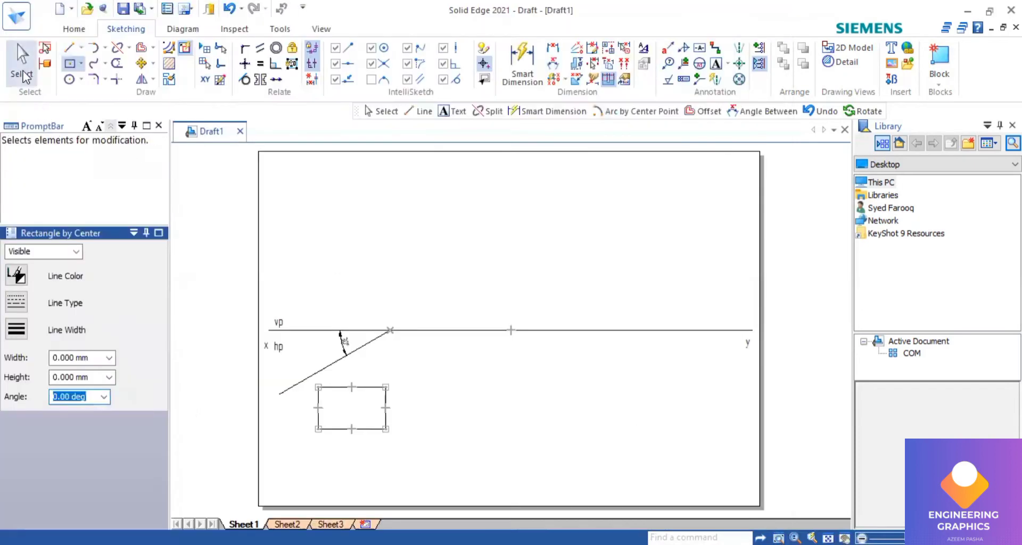
click(21, 58)
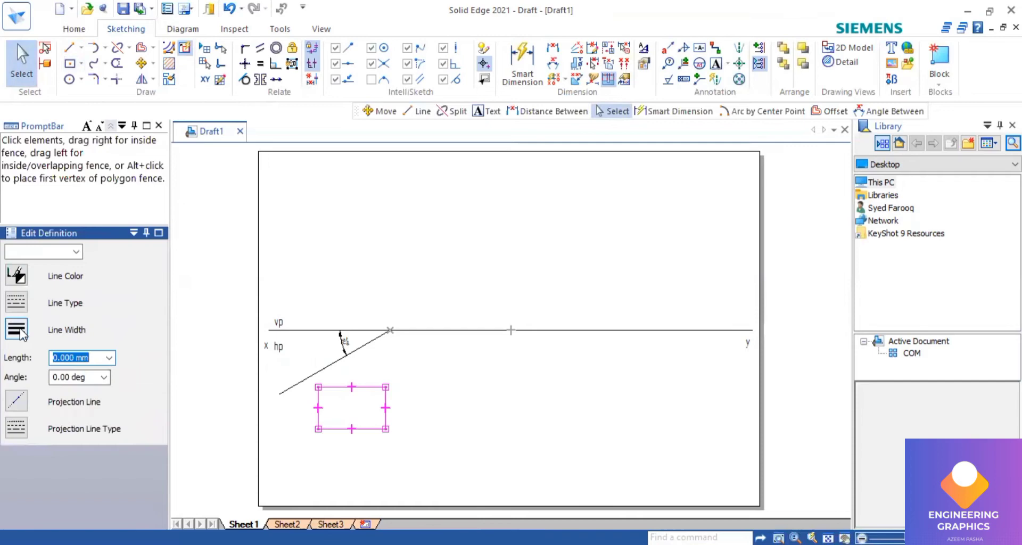
Place the rectangle below XY and move its upper-left corner onto the inclined line.
click(17, 330)
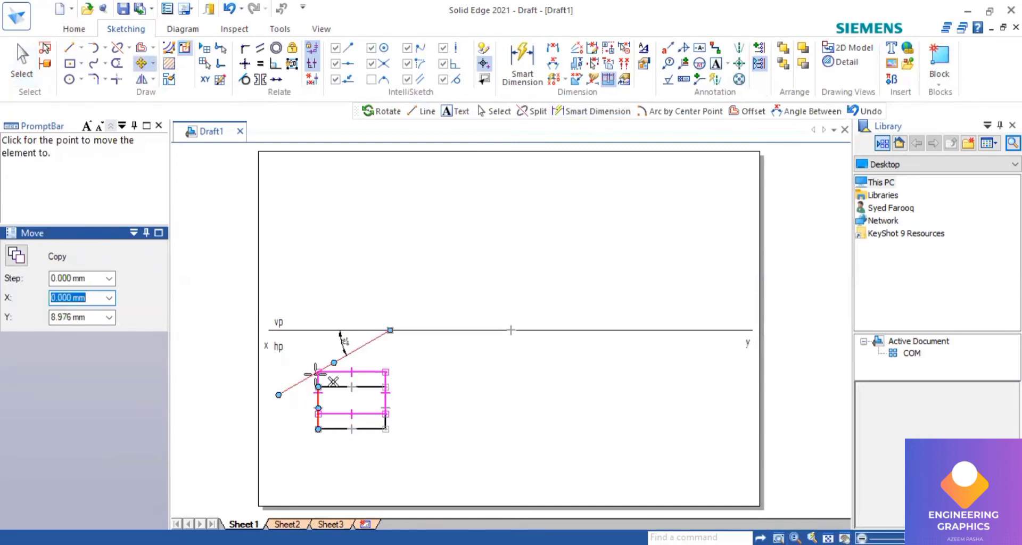
click(407, 372)
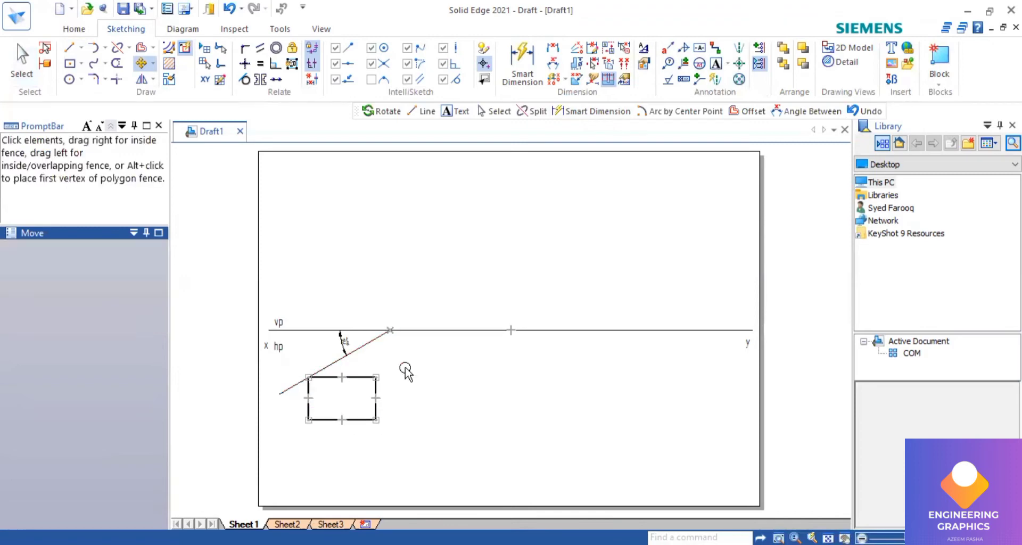
click(159, 64)
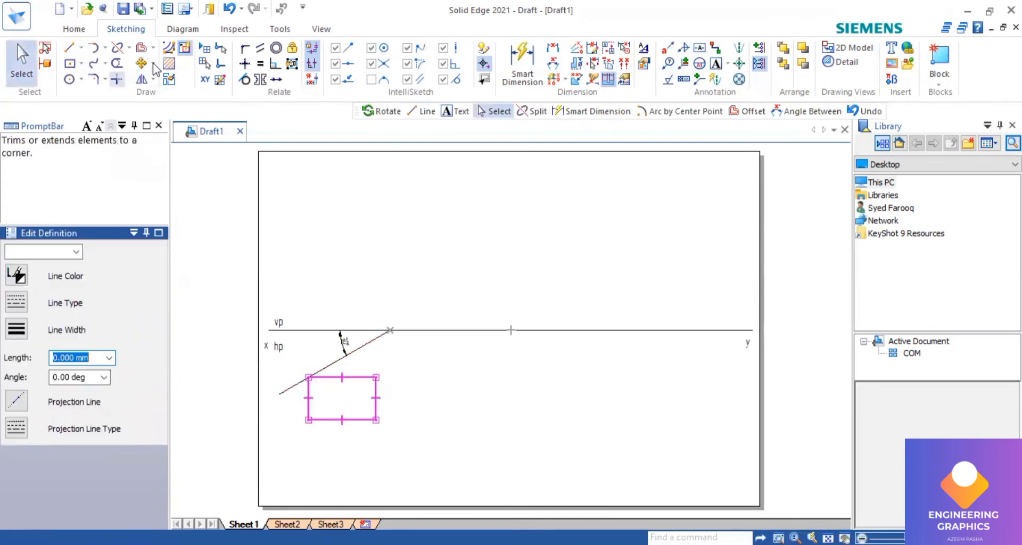
click(791, 111)
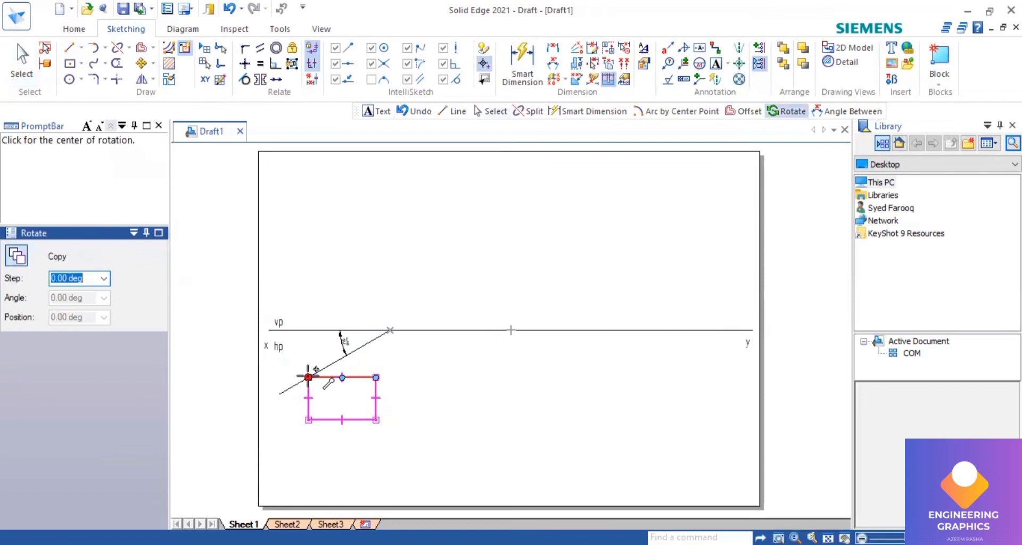
click(308, 377)
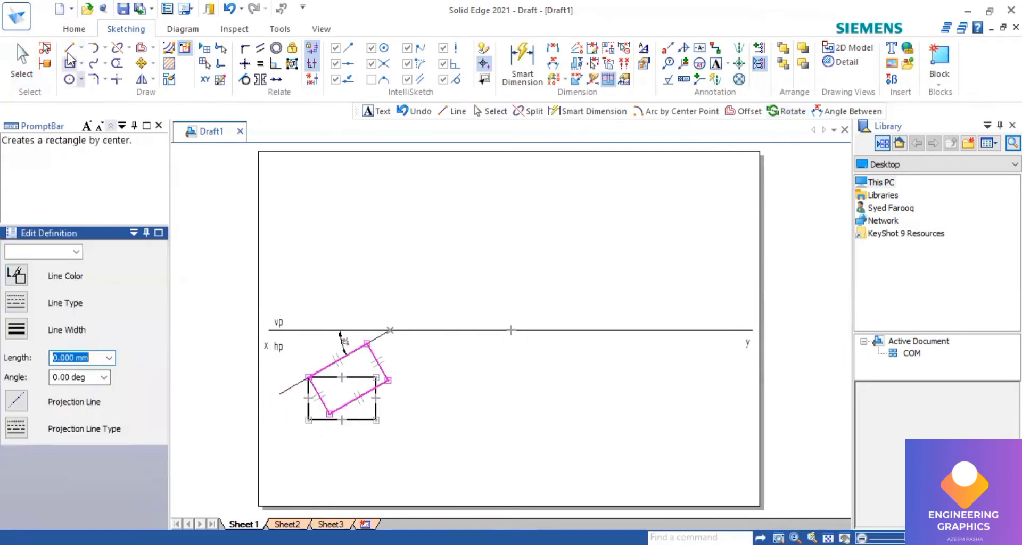
click(21, 59)
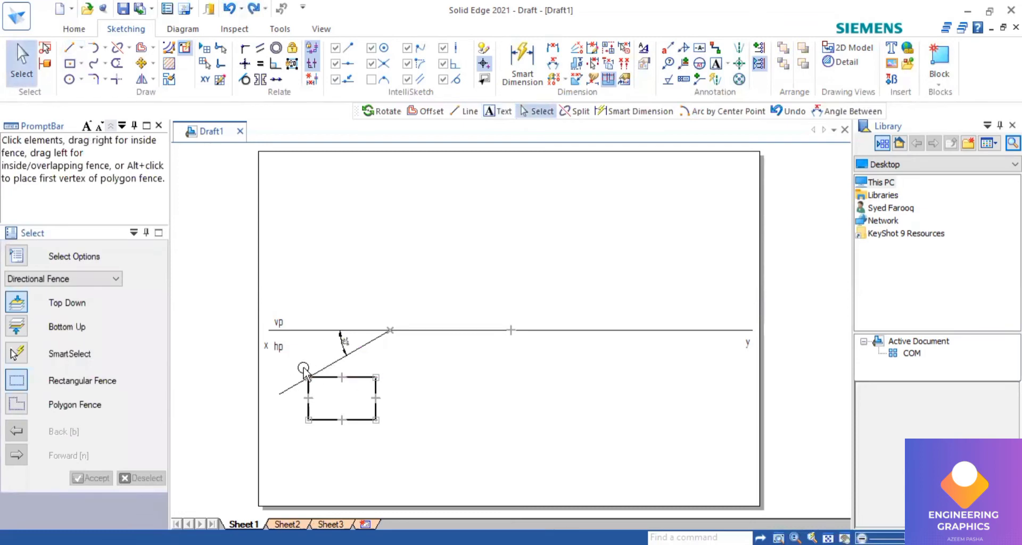
click(145, 64)
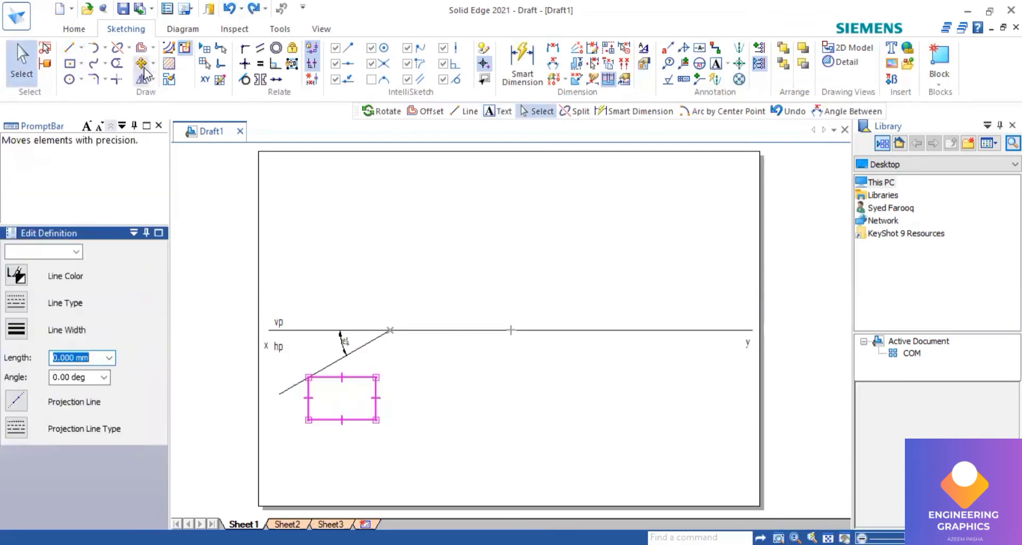
Rotate the rectangle onto the 30° line, dimension it 40 by 24, and label corners a–d.
click(142, 63)
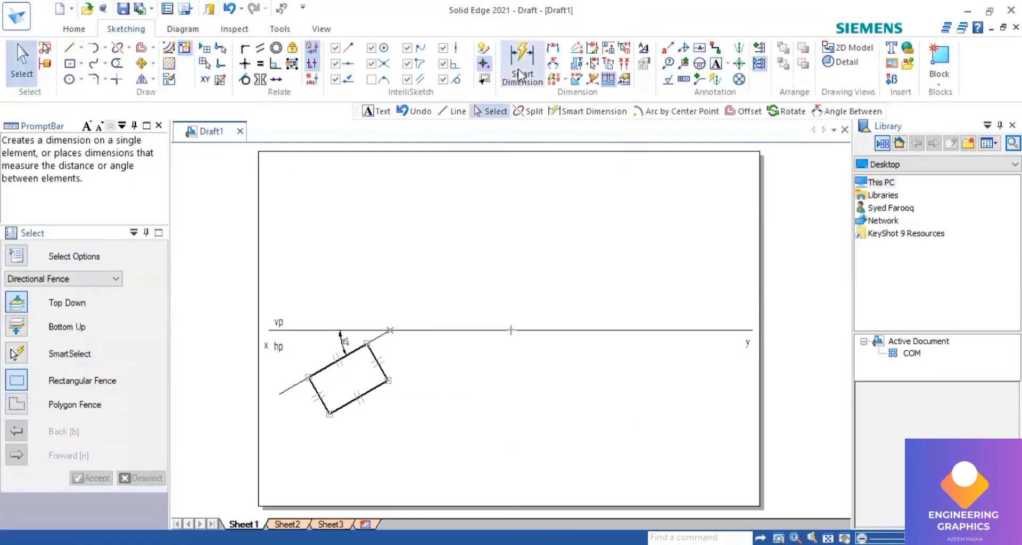
click(523, 64)
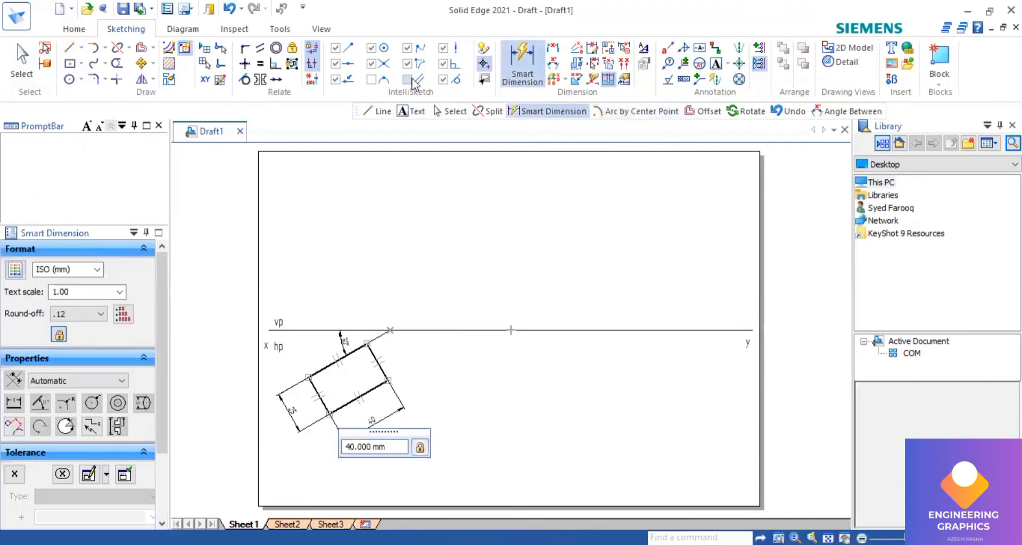
mouse_move(405, 79)
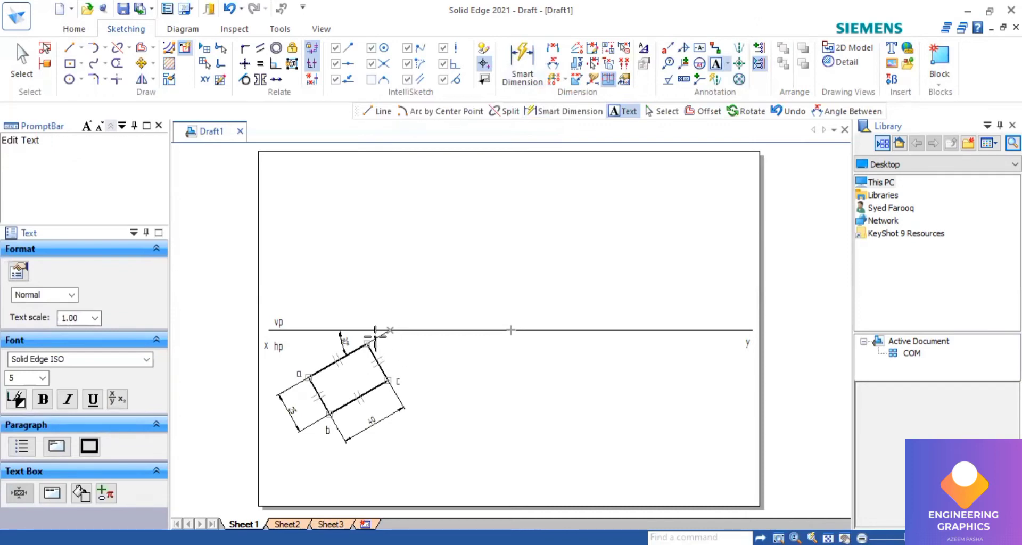
click(69, 47)
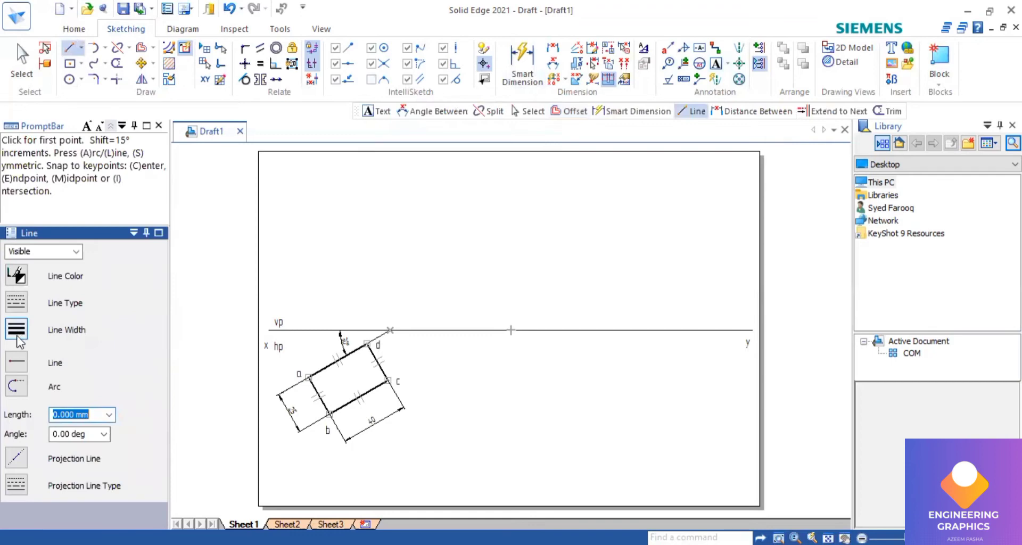
Draw both rectangle diagonals meeting at centre o and vertical projectors up to XY.
click(307, 377)
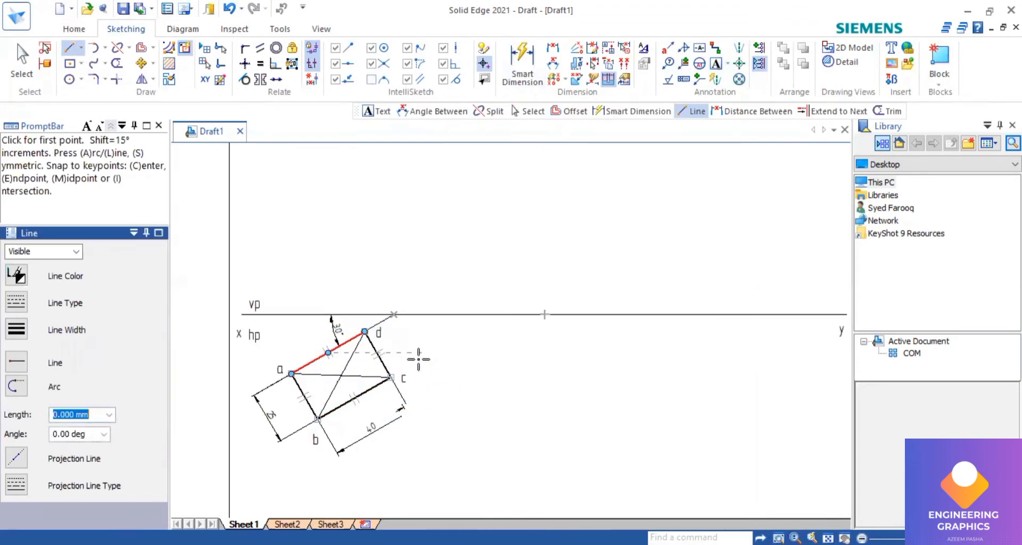
click(718, 63)
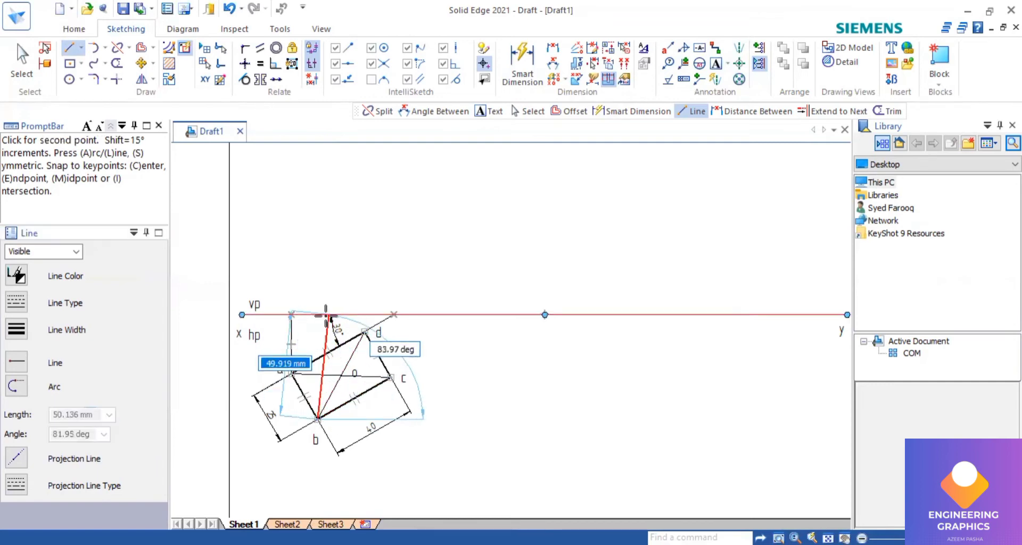
mouse_move(324, 308)
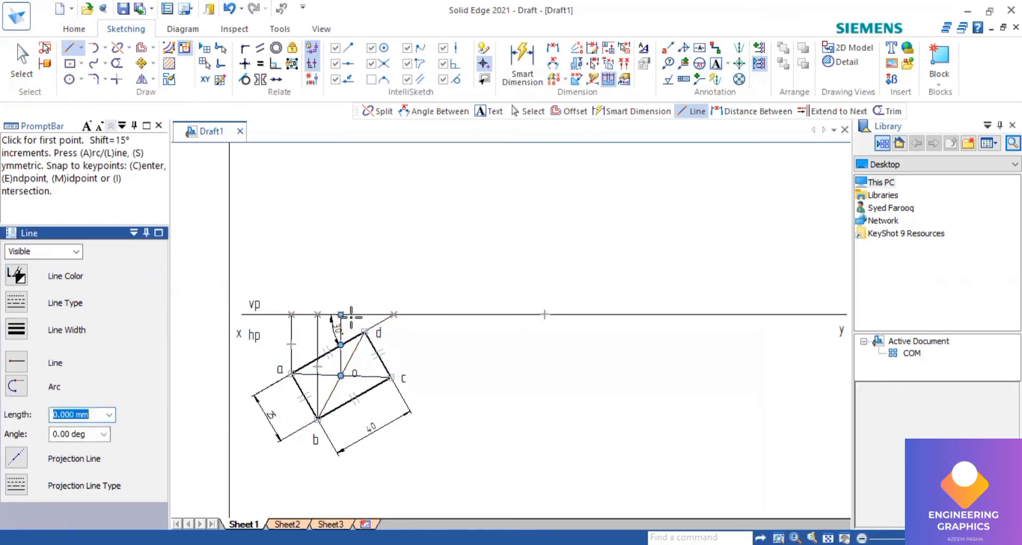
click(340, 315)
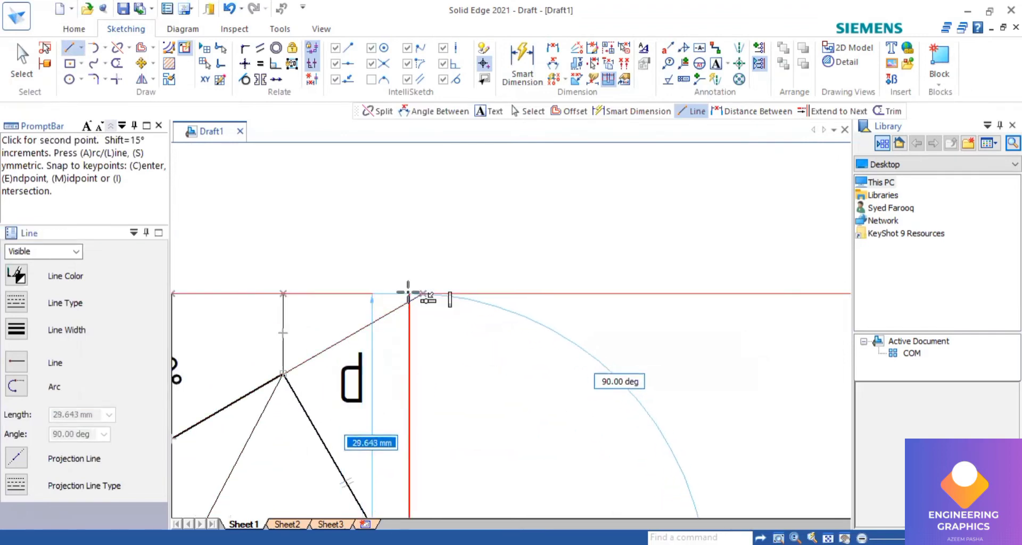
Draw the front view's central axis and vertical edges 65 high, closed by a top edge.
click(409, 293)
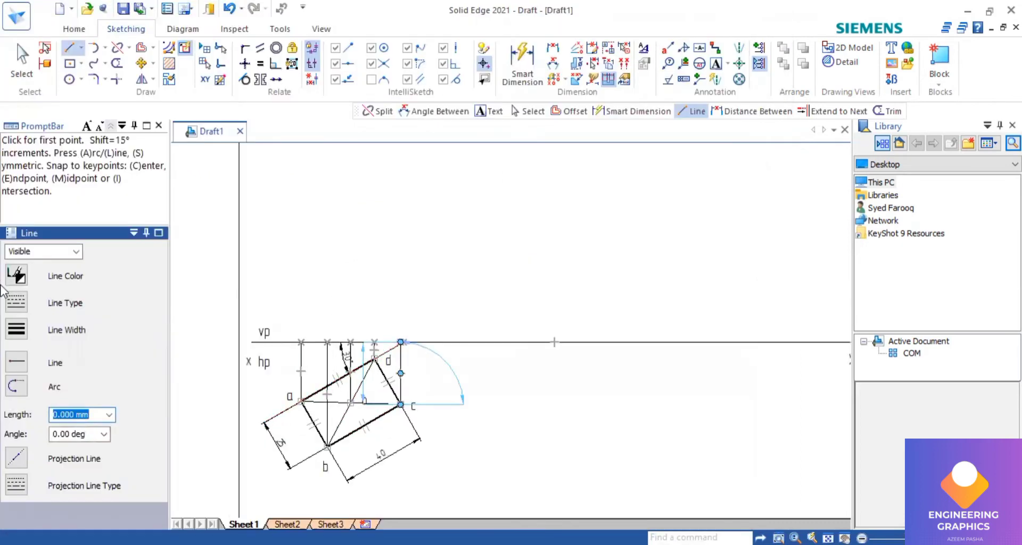
click(16, 303)
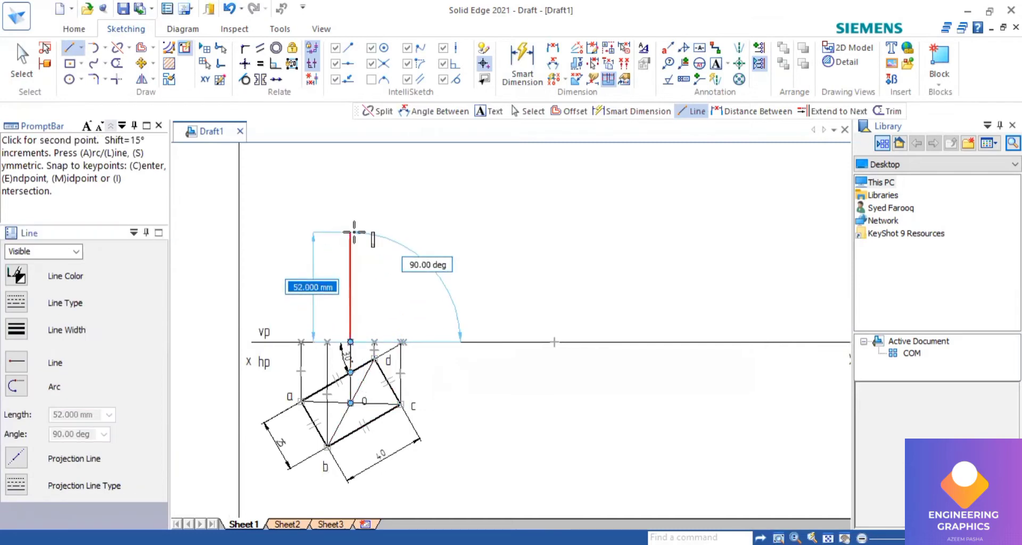
text(65)
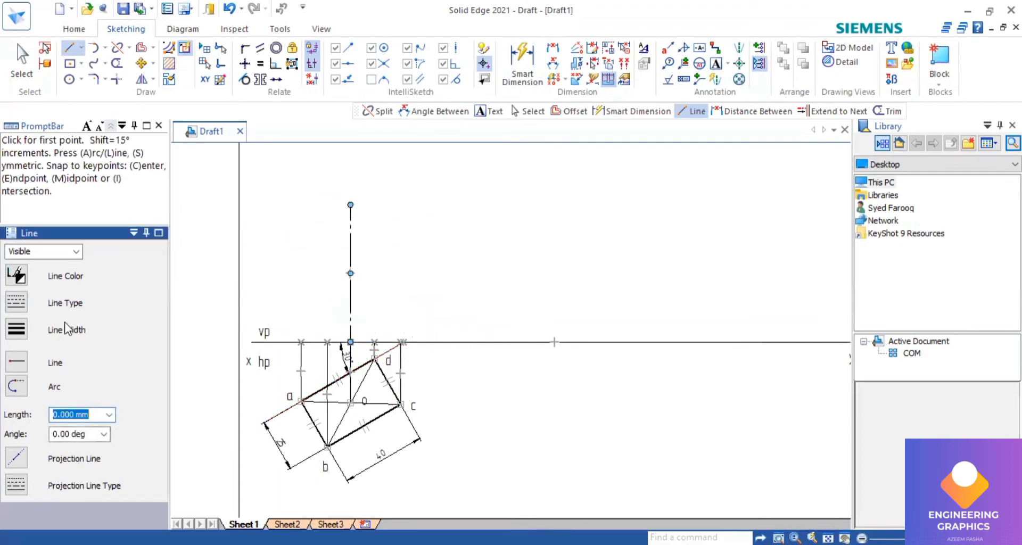
click(15, 302)
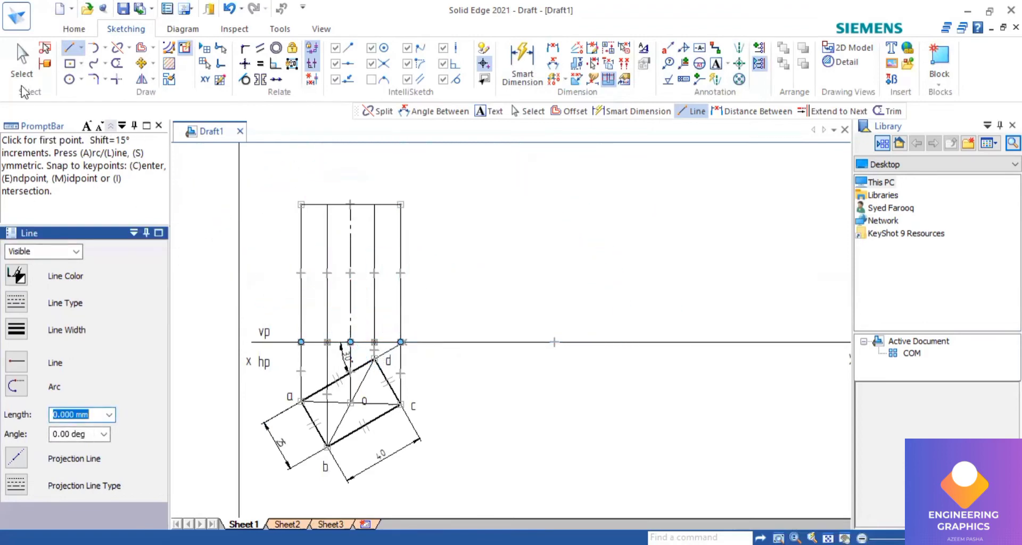
click(21, 58)
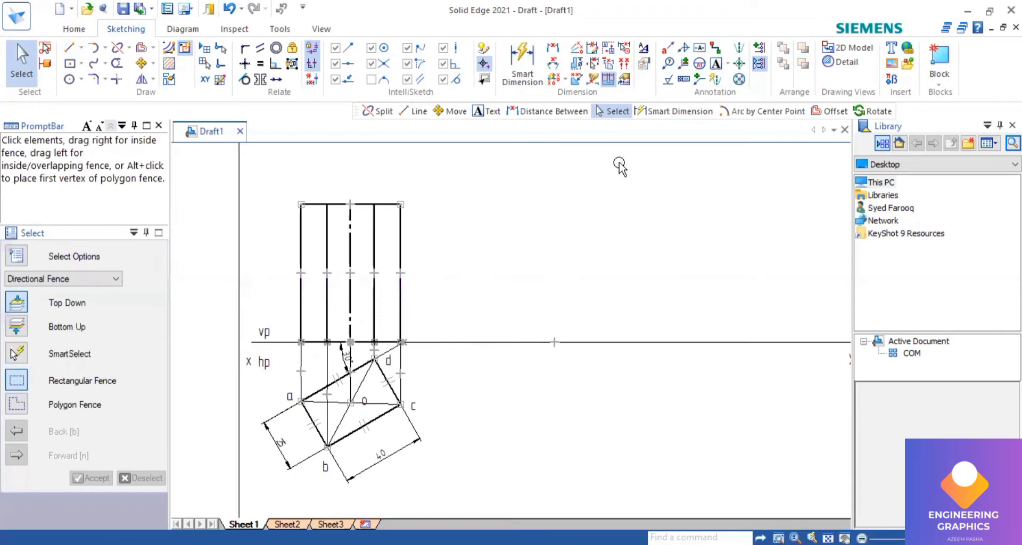
mouse_move(716, 64)
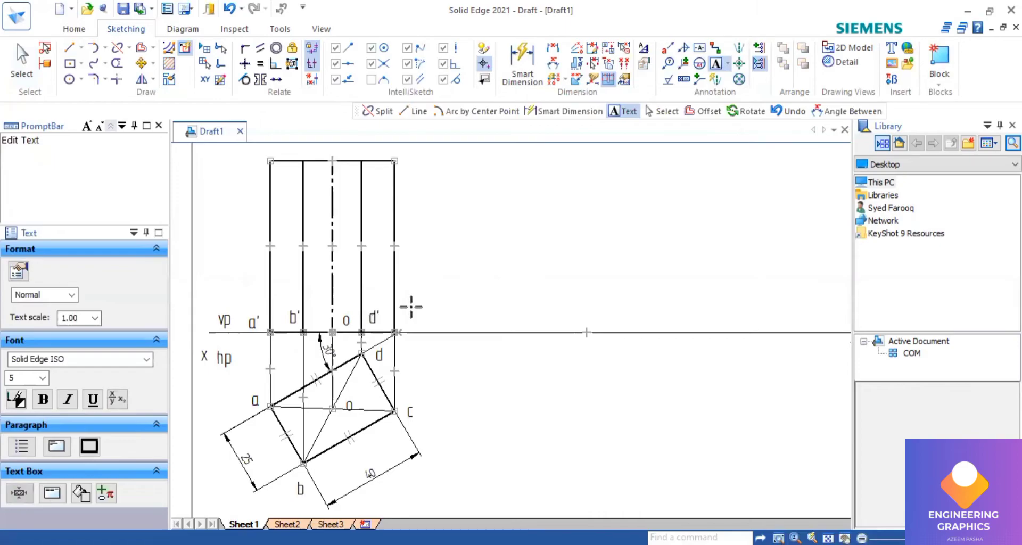
Place the front-view point labels a', b', o and d' along the XY line.
click(521, 59)
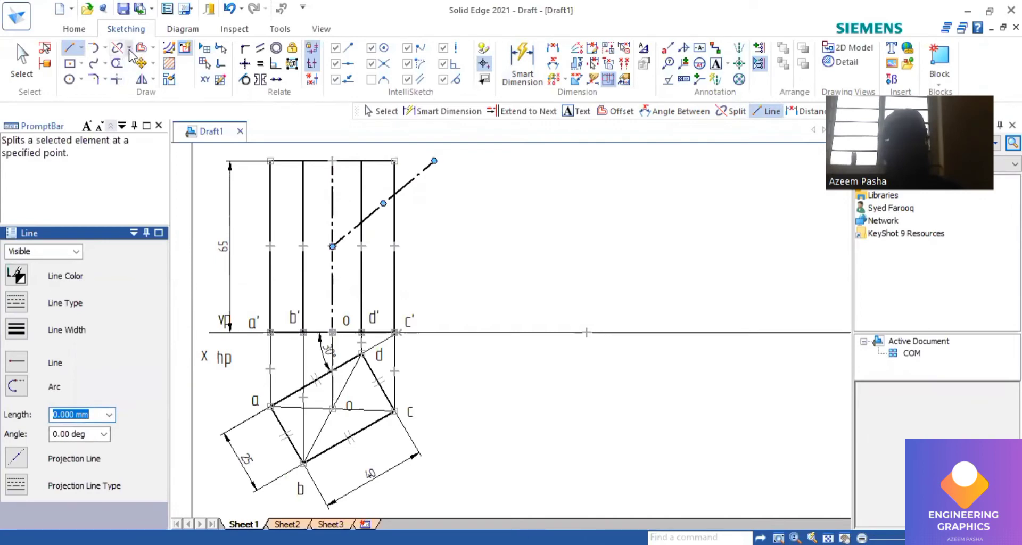
Extend the 40° cutting plane to the top edge and split the edges and axis at its crossings.
click(117, 47)
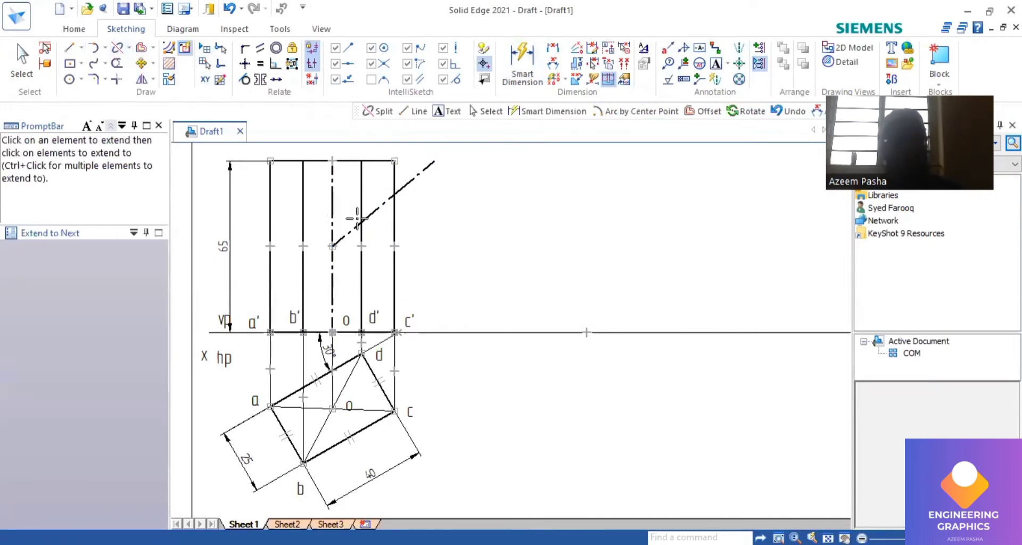
click(358, 225)
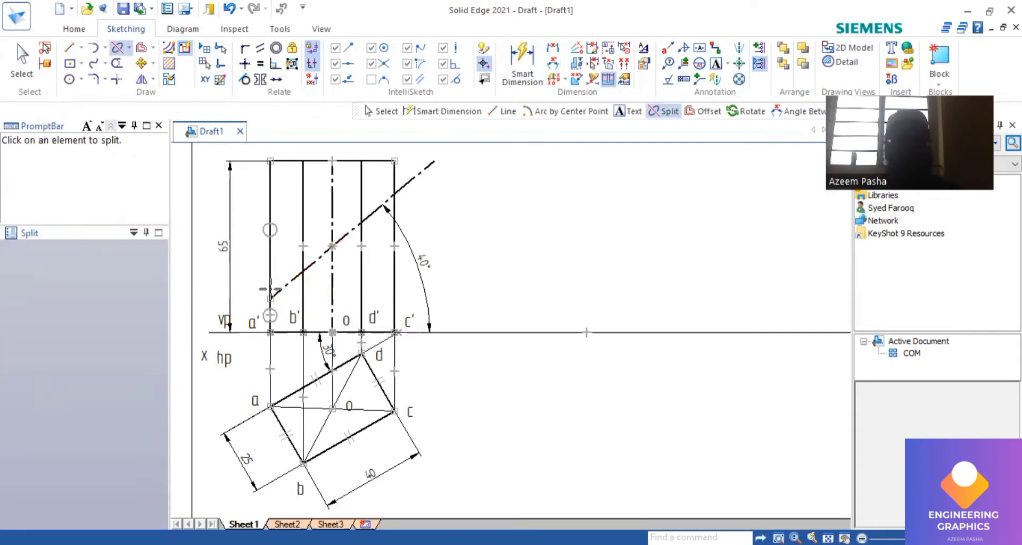
click(303, 260)
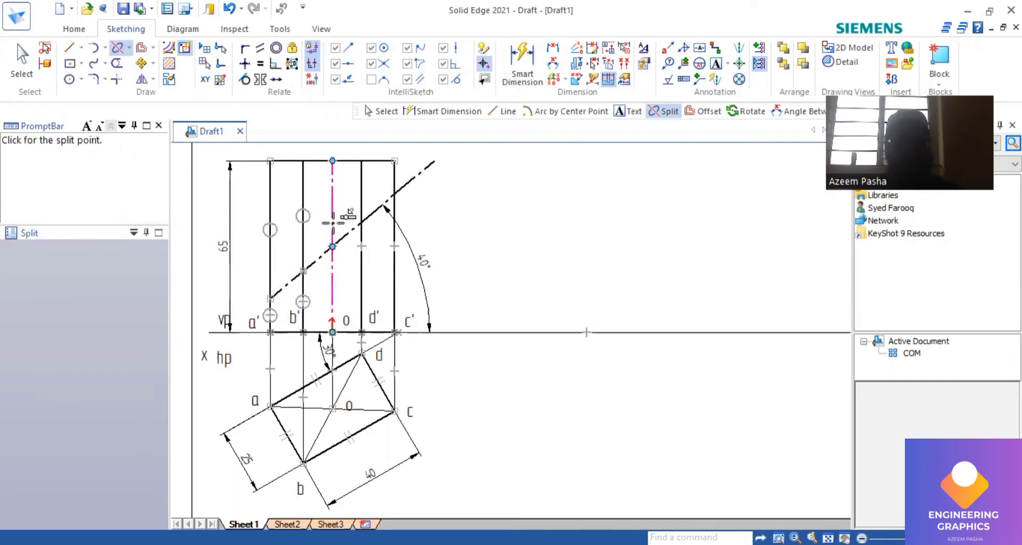
click(331, 246)
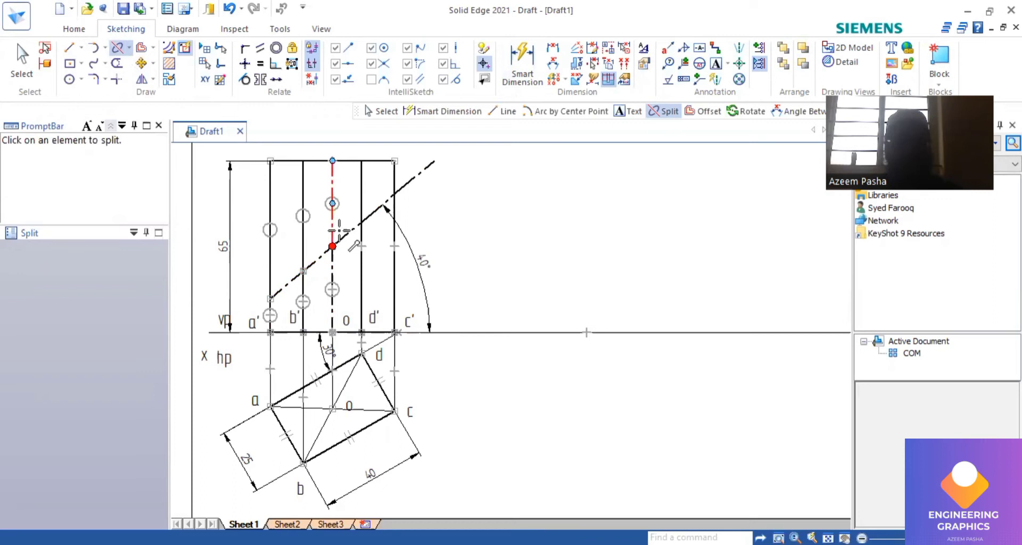
click(360, 231)
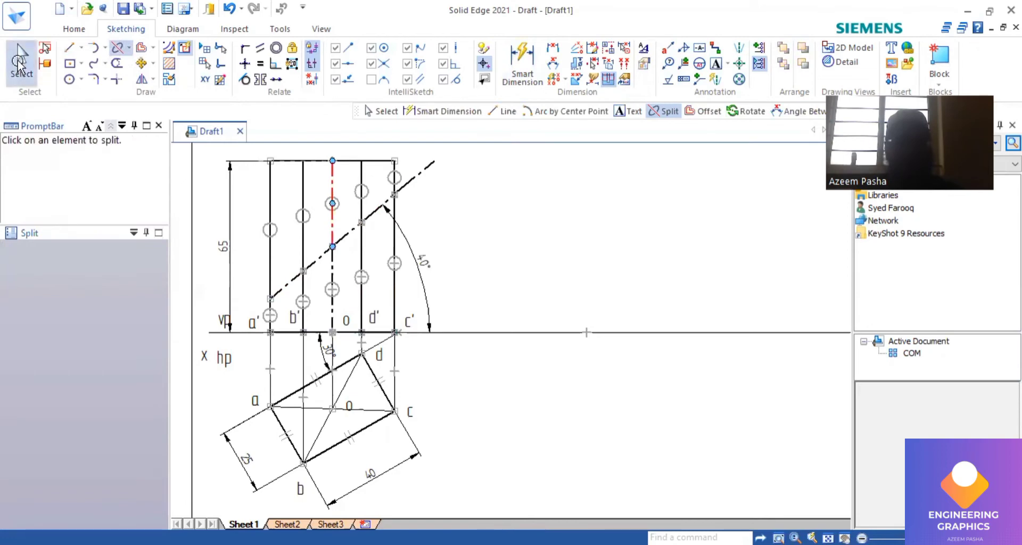
click(20, 59)
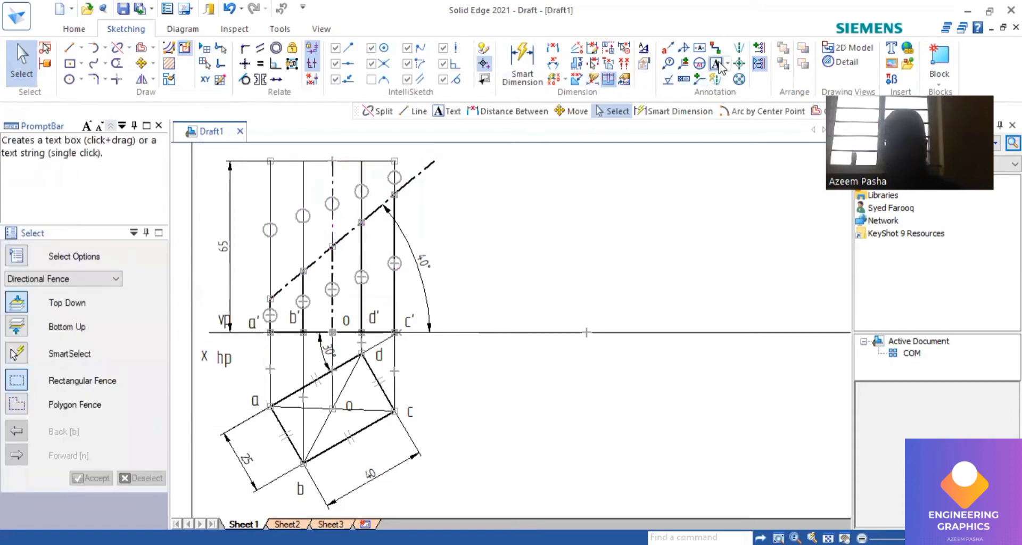
Place numbers 1, 2, 3 and 4 at the cut points in front and top views.
click(715, 46)
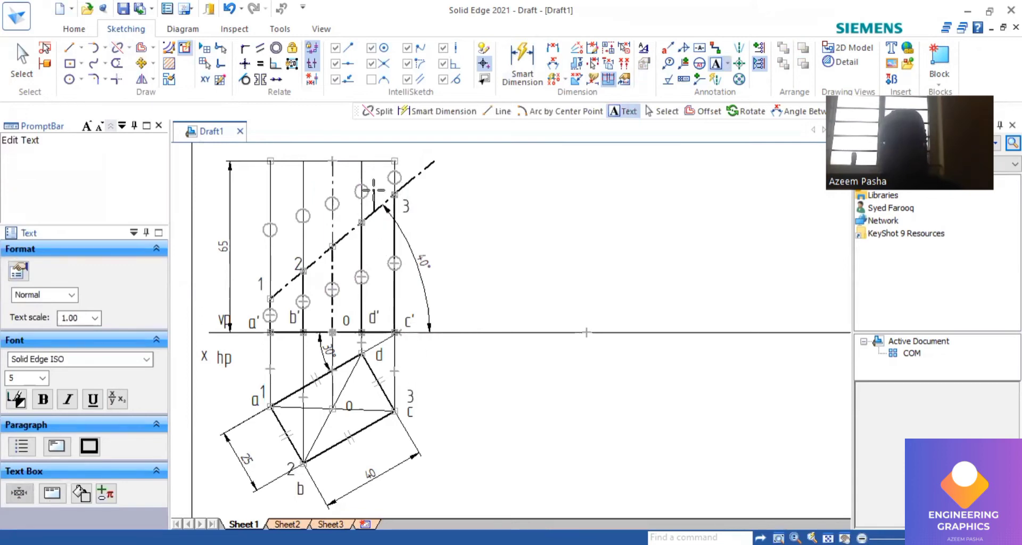
click(377, 201)
text(4)
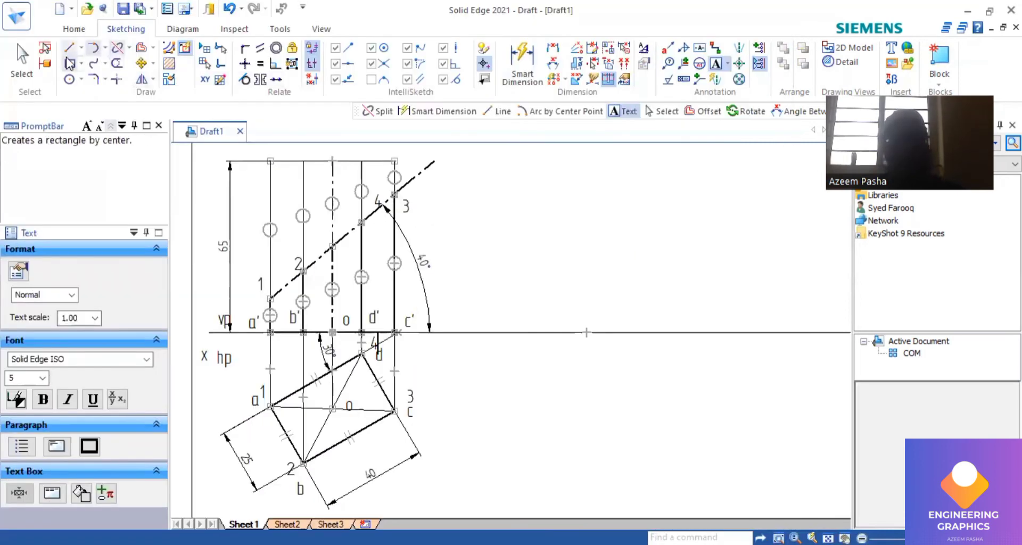
click(68, 47)
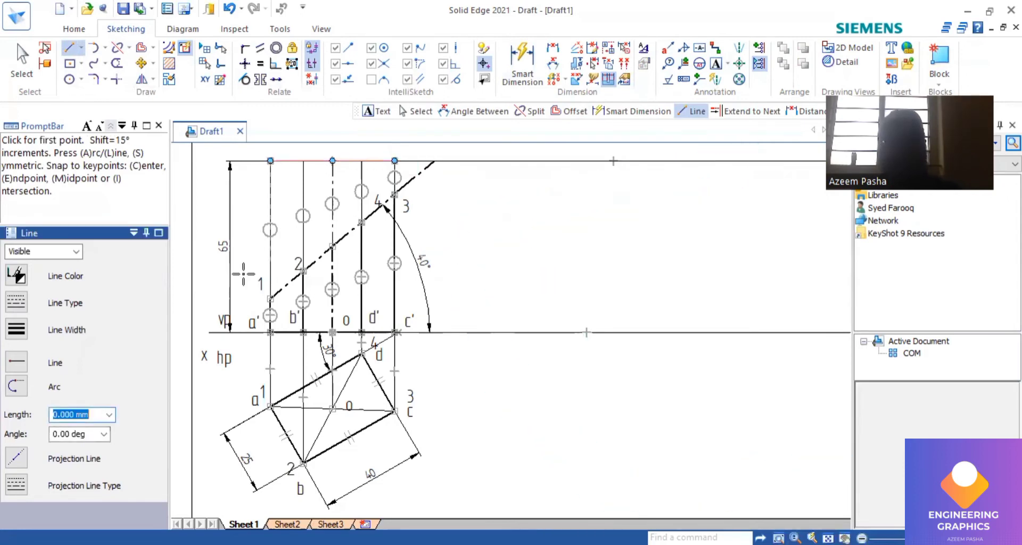
Draw development line A and offset it 25 mm for B, then 40 mm for C.
click(17, 330)
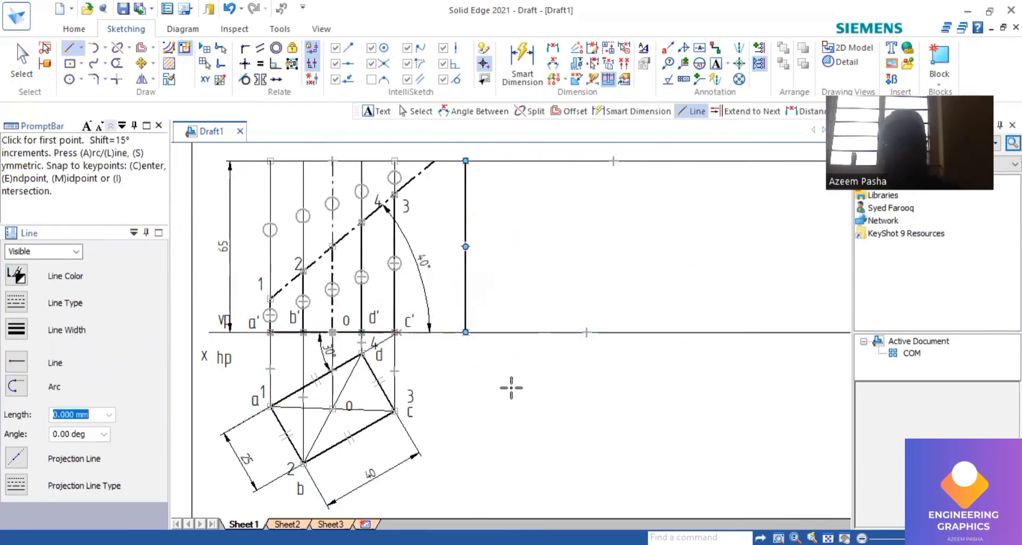
mouse_move(492, 400)
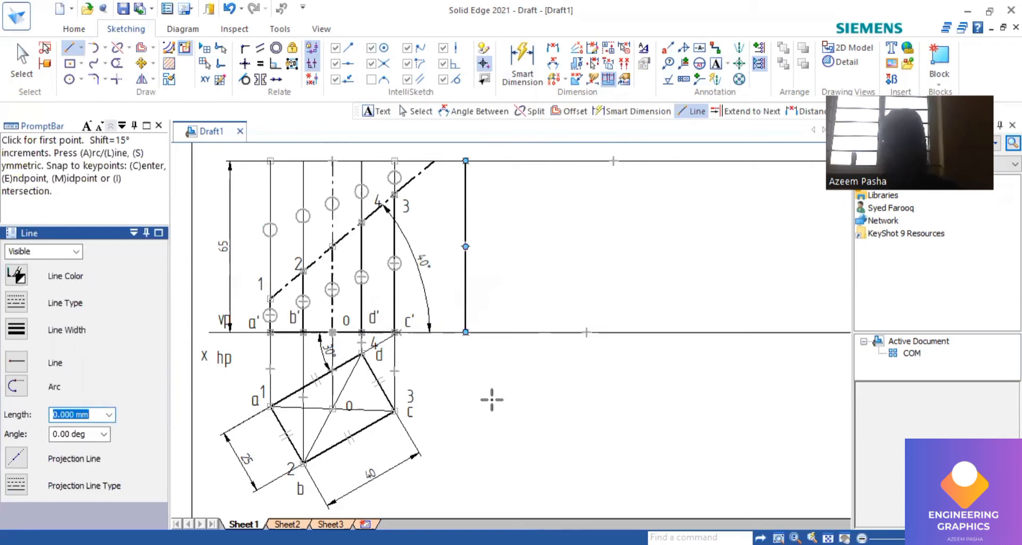
click(131, 63)
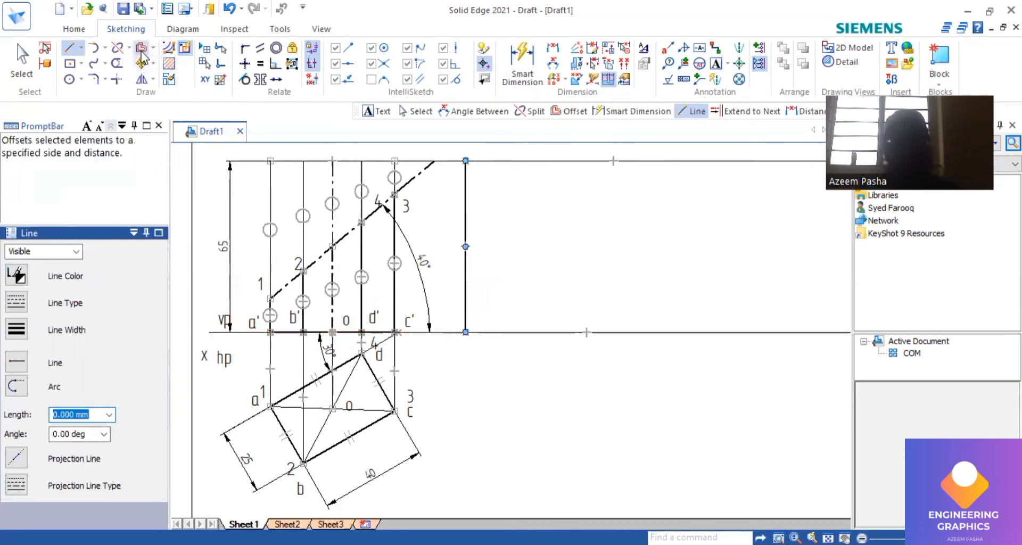
click(143, 47)
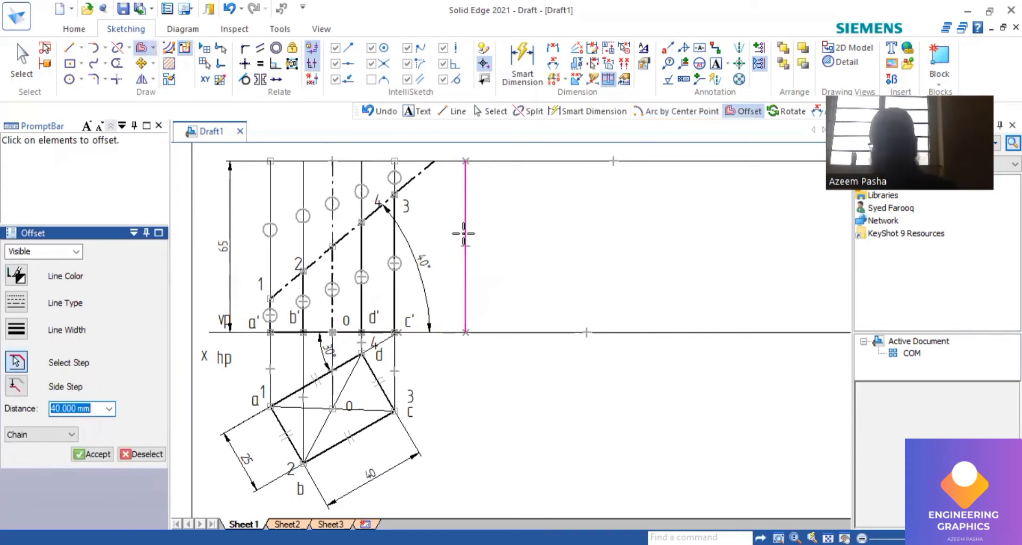
text(25.000 mm)
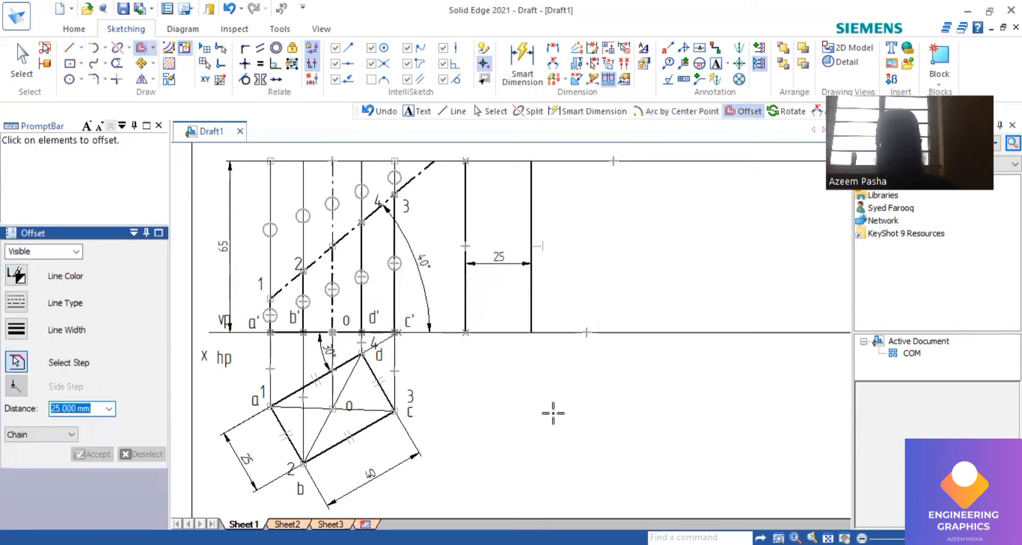
mouse_move(396, 449)
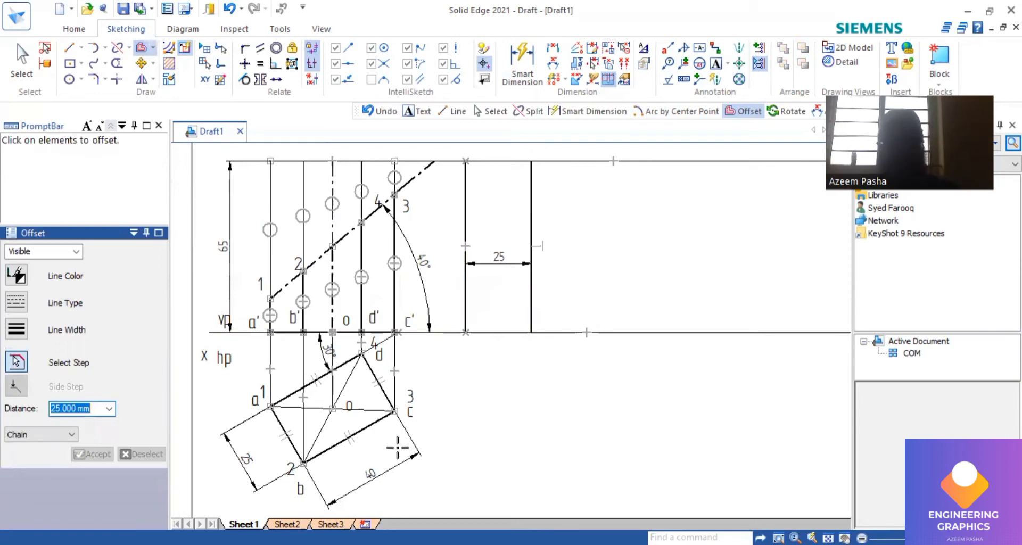
click(717, 66)
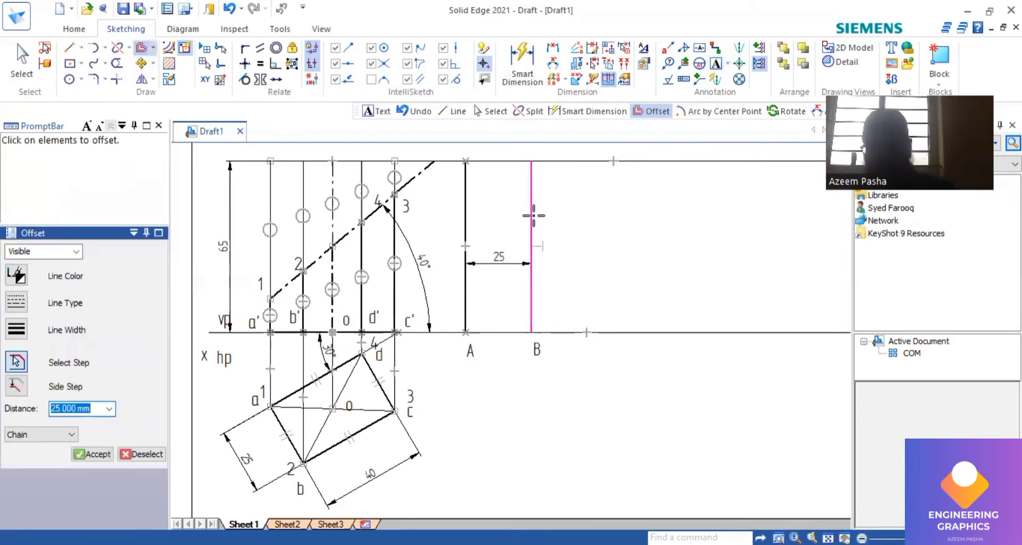
text(40)
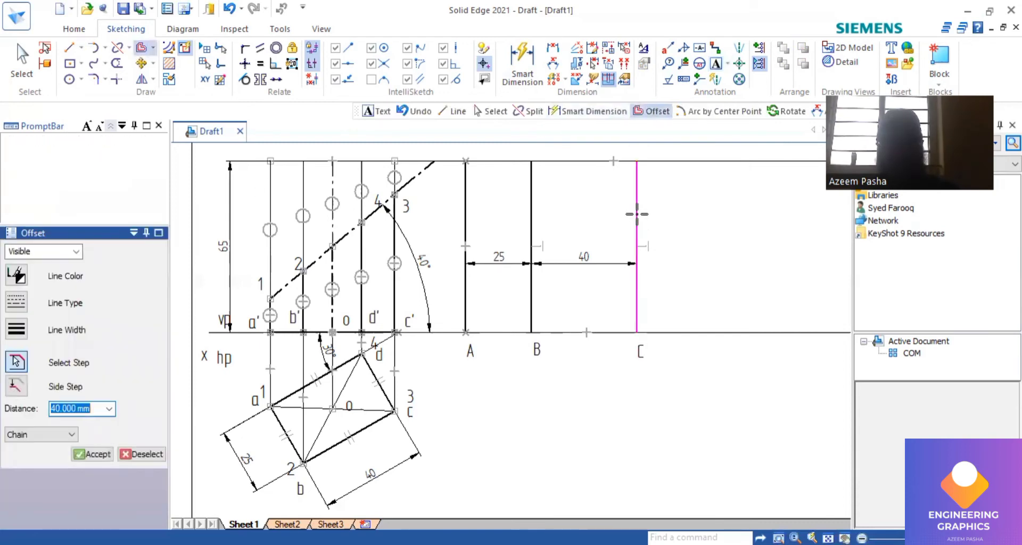
text(25)
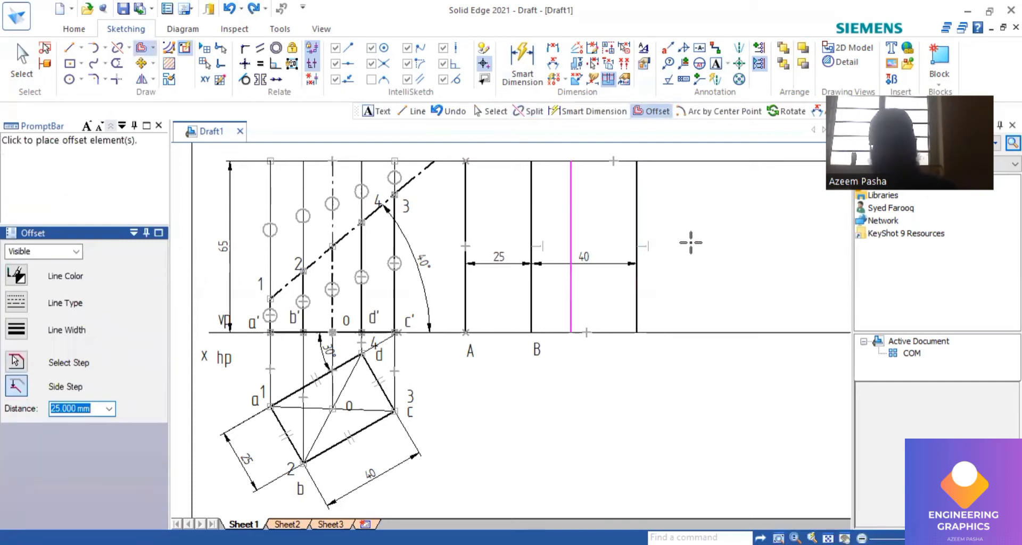
Place line D 25 beyond C and closing line A 40 beyond D, undoing a misplaced offset.
click(570, 248)
text(D)
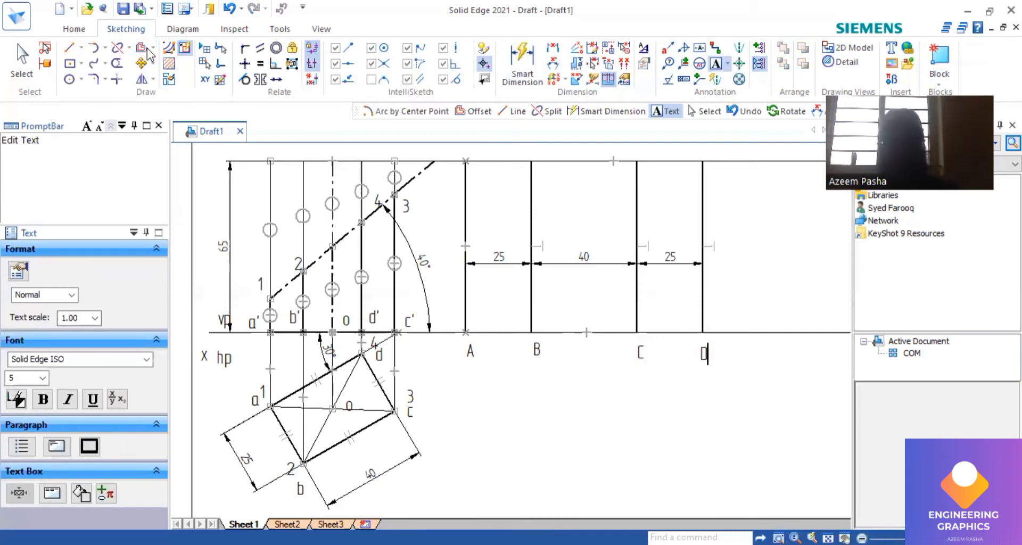
click(142, 47)
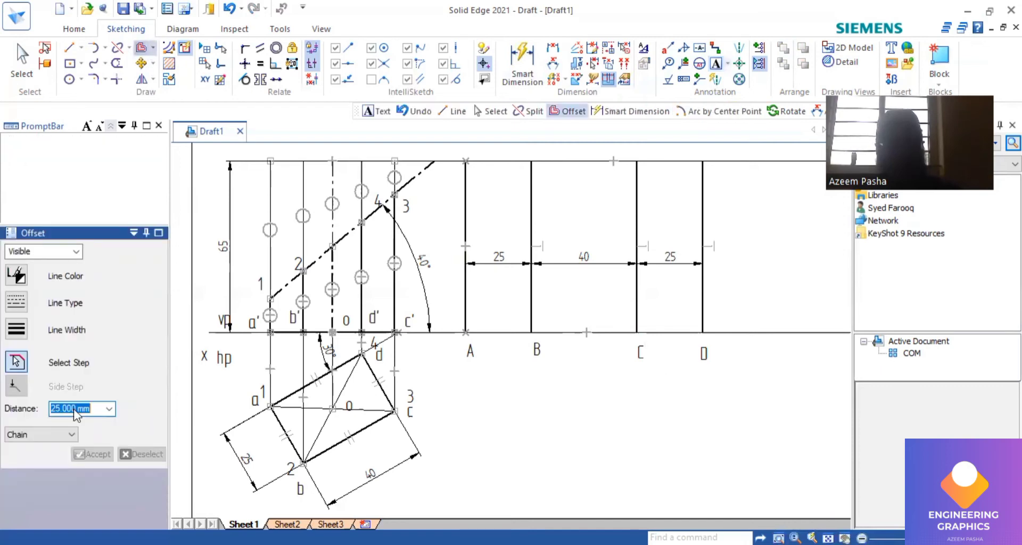
text(40)
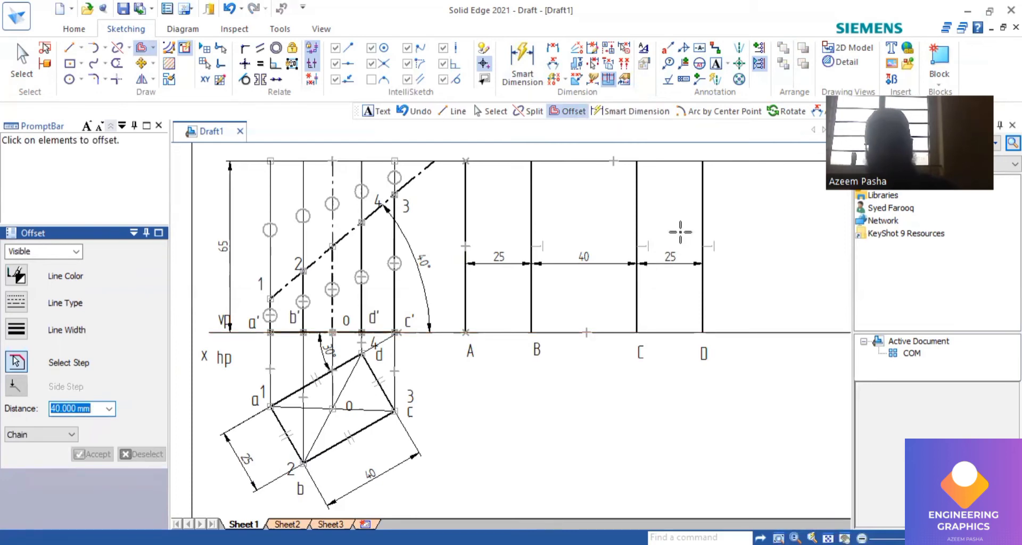
click(637, 247)
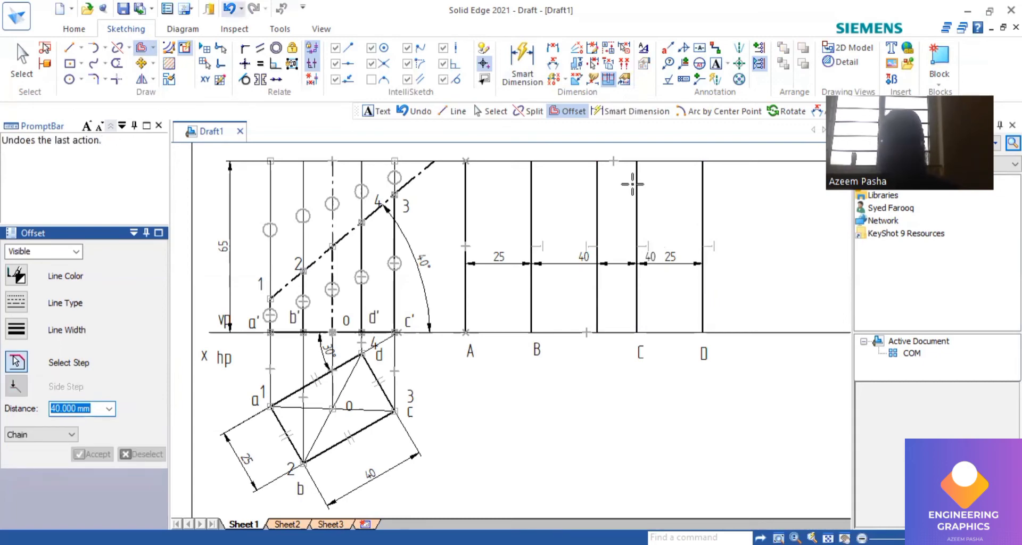
click(22, 62)
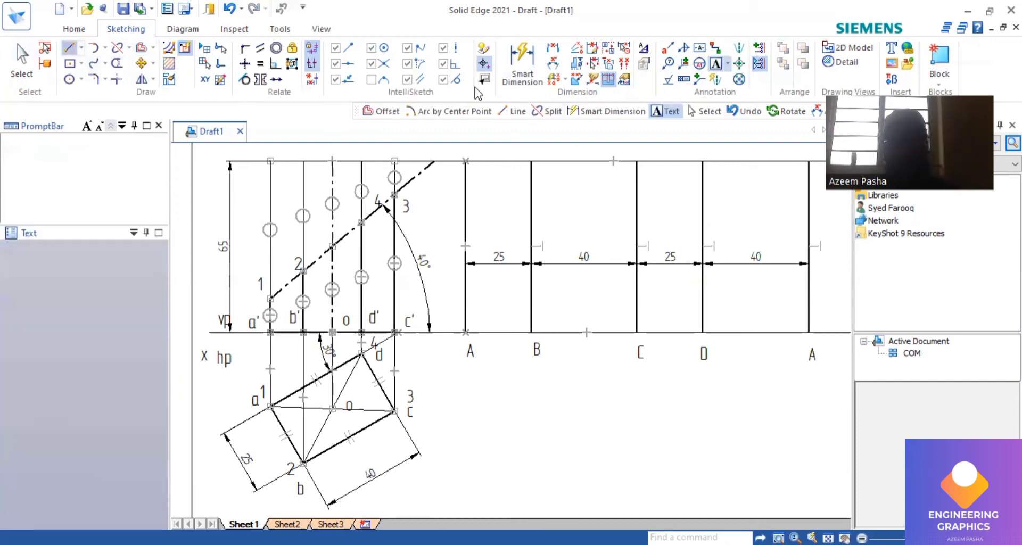
Draw horizontal projectors from cut points 1 and 2 across the development and enter label 4.
click(69, 47)
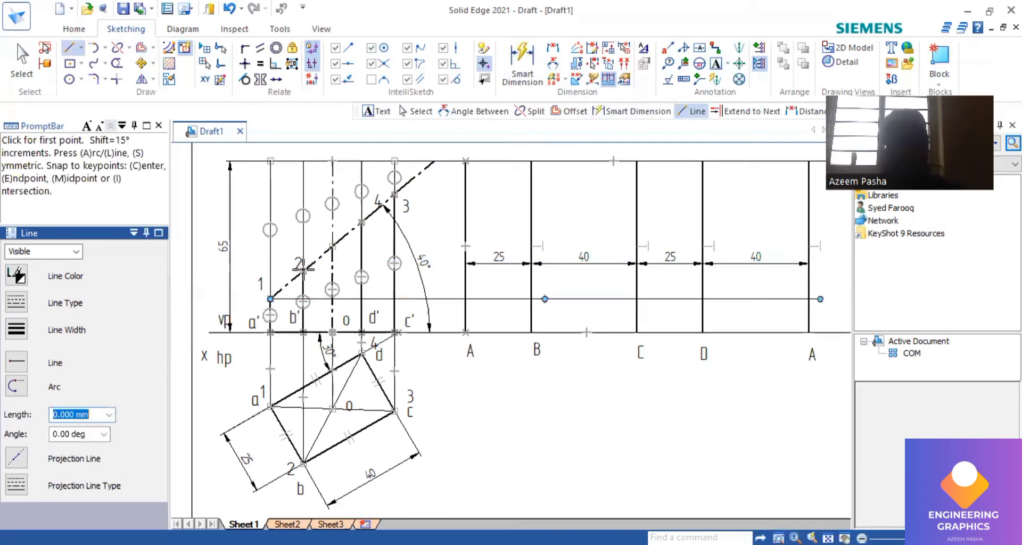
click(303, 272)
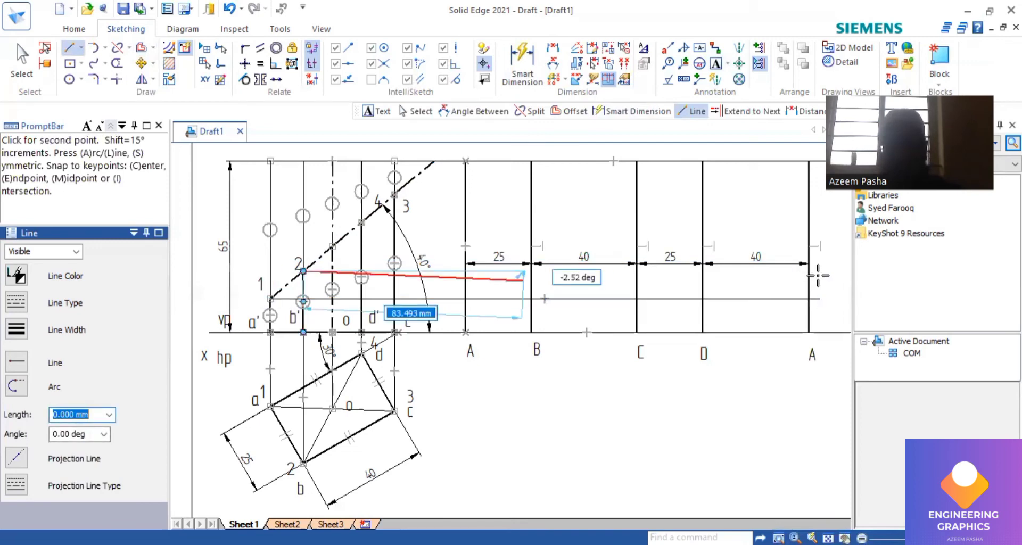
click(394, 333)
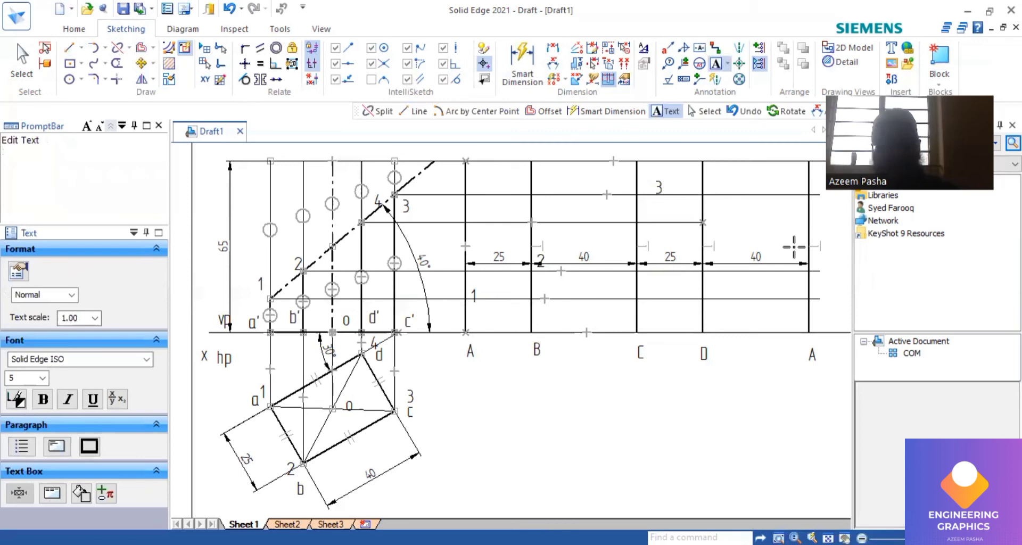
text(4)
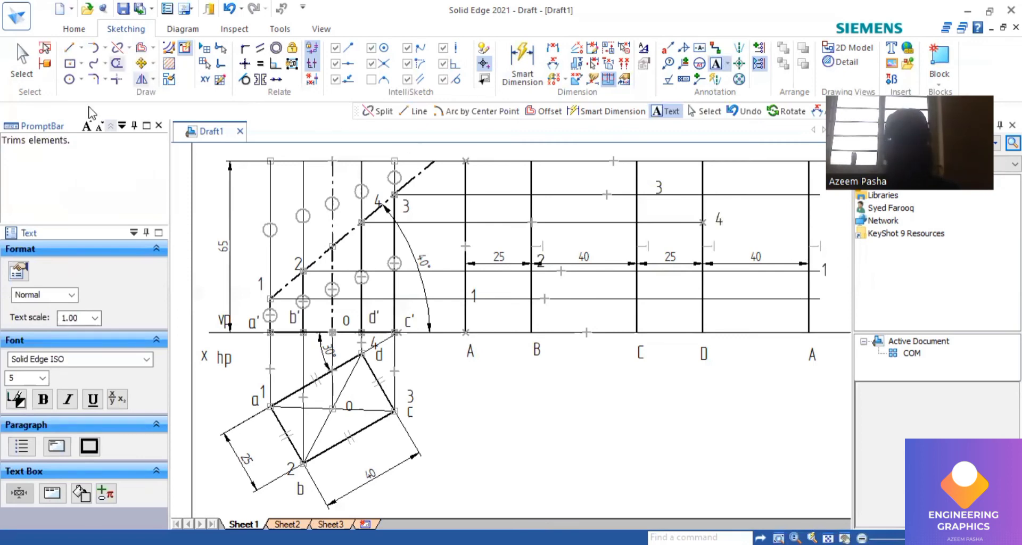
Draw the cut outline through development points 2, 3, 4 and back to 1.
click(70, 47)
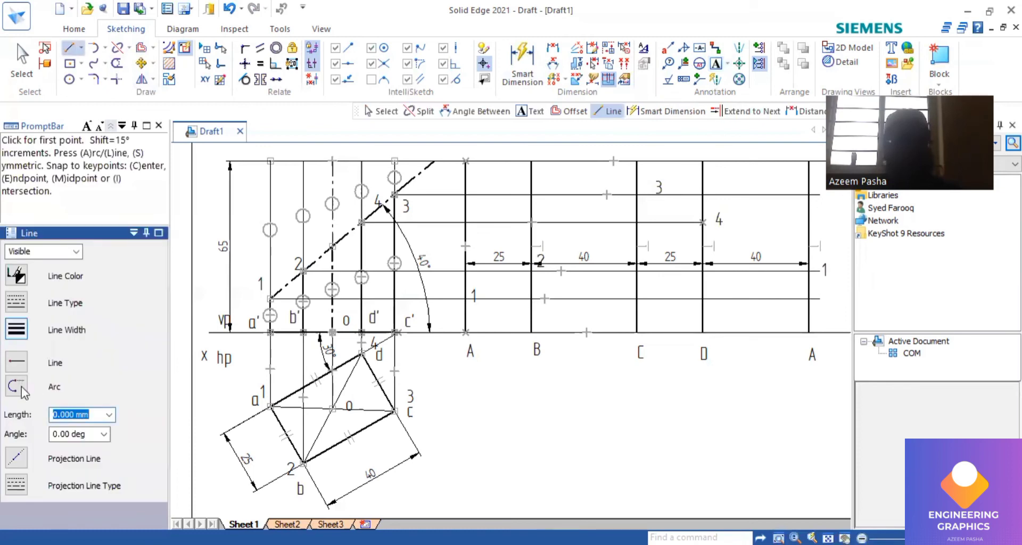
mouse_move(463, 293)
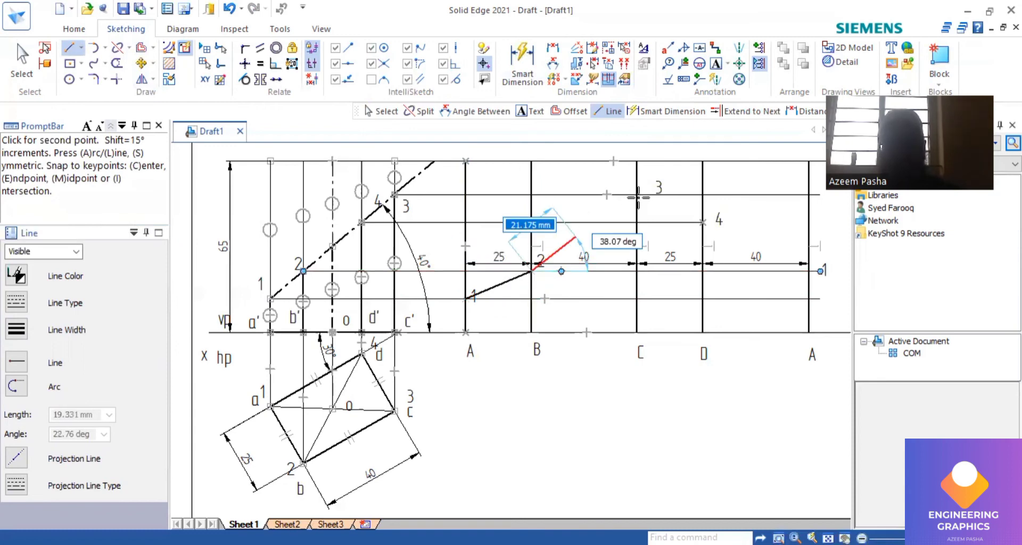
click(635, 194)
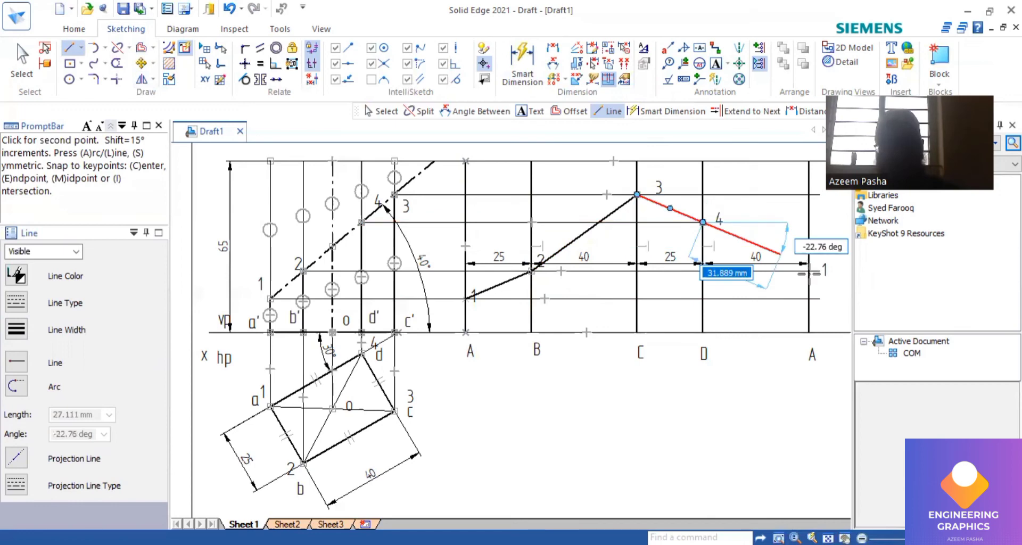
click(808, 270)
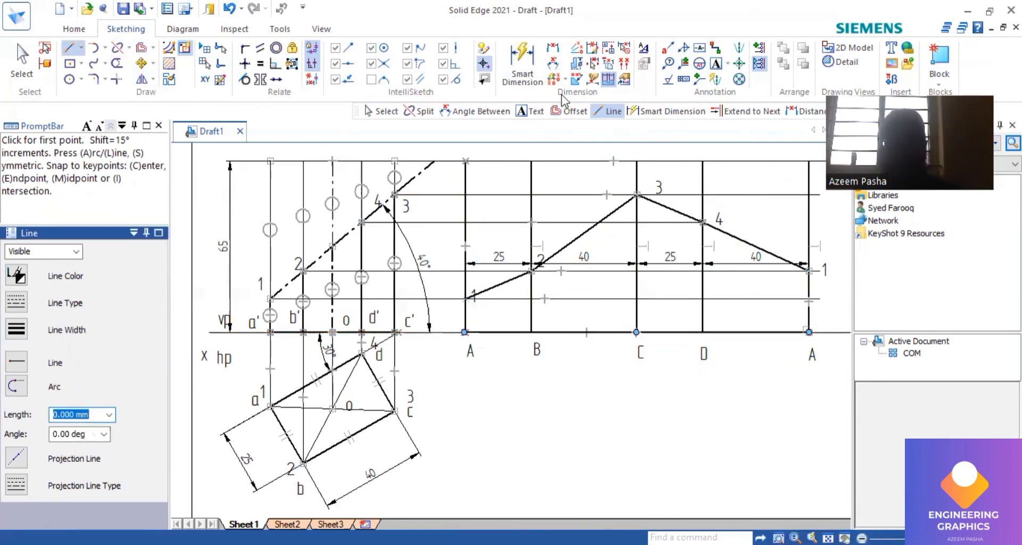
click(522, 62)
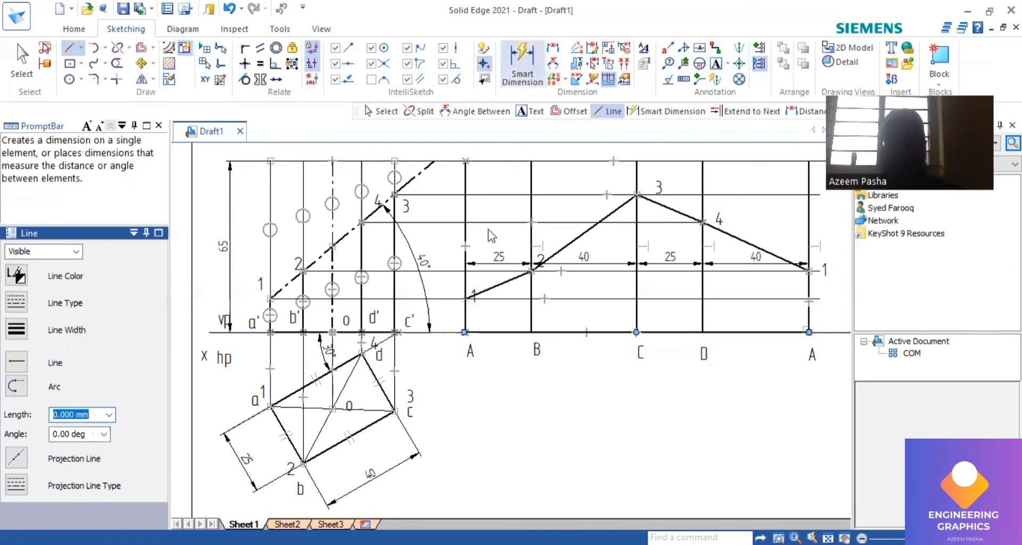
Dimension the overall A-to-A length as 80 and split line A at point 1.
click(522, 64)
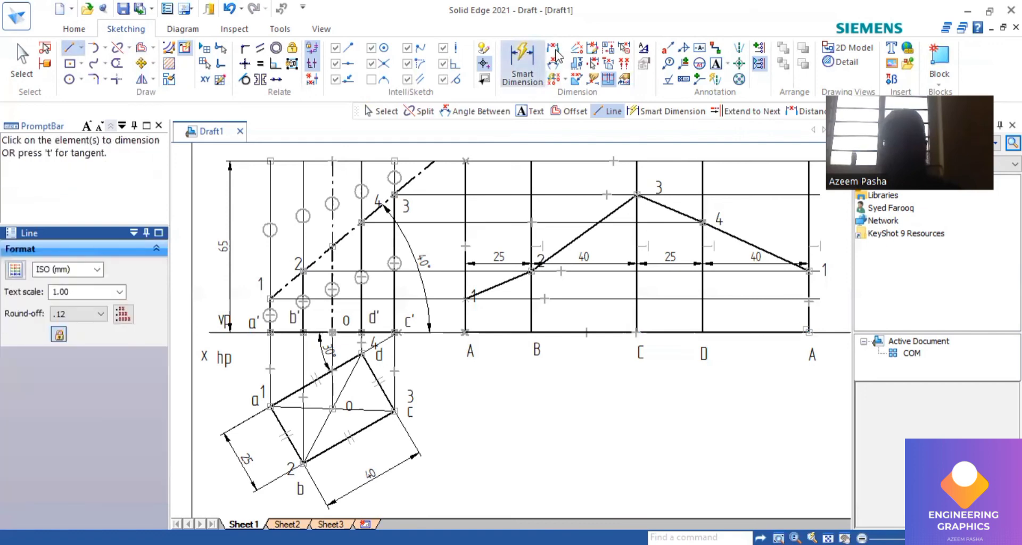
click(522, 221)
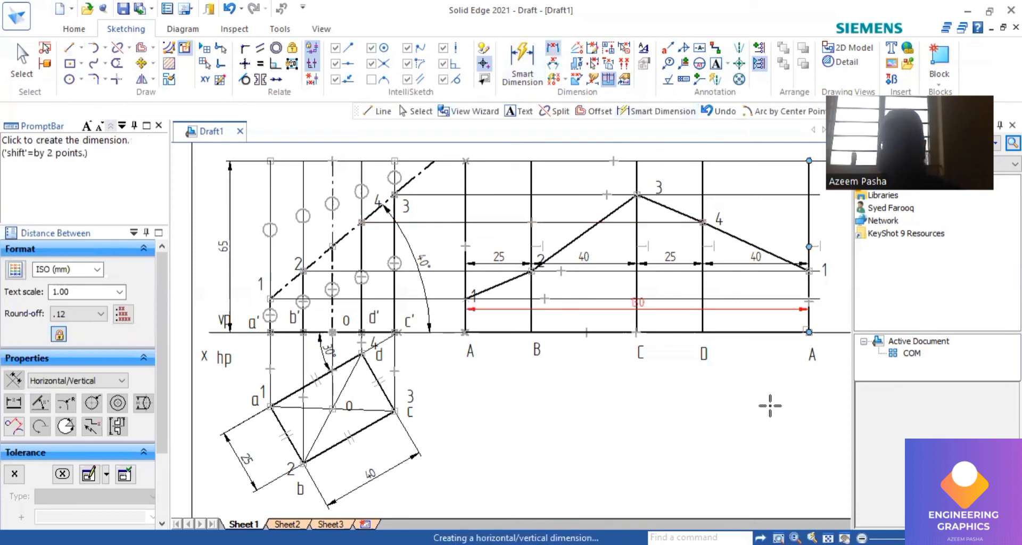
click(769, 405)
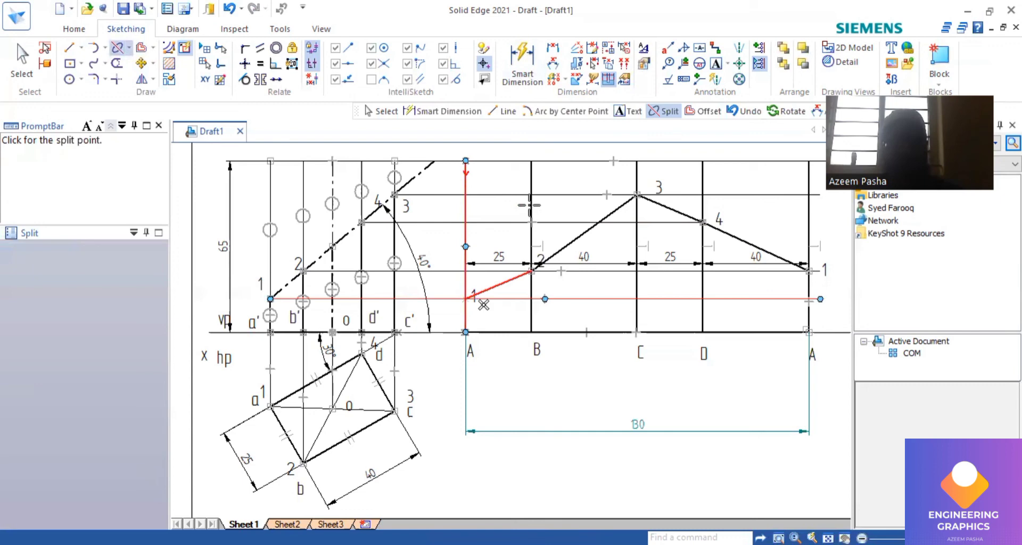
click(532, 269)
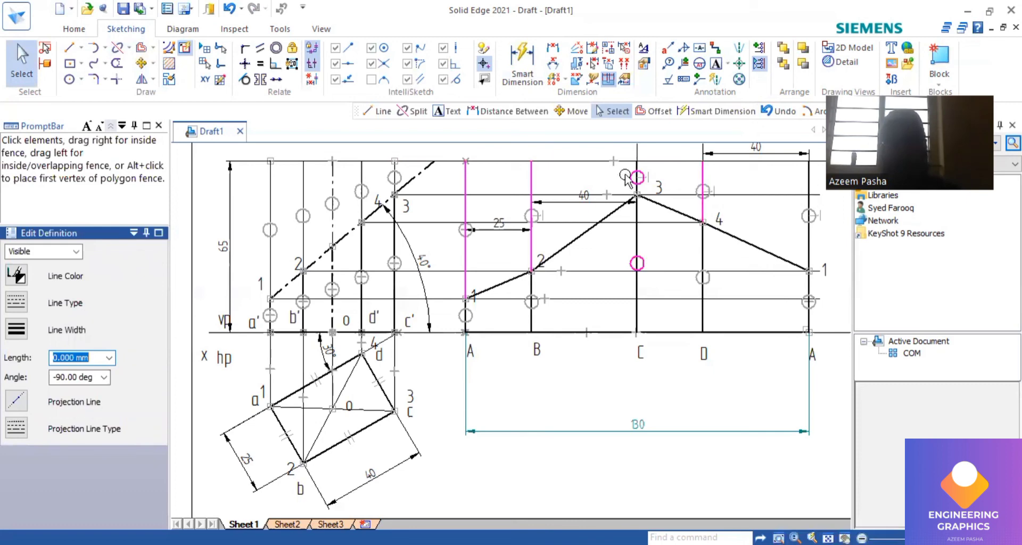
mouse_move(15, 275)
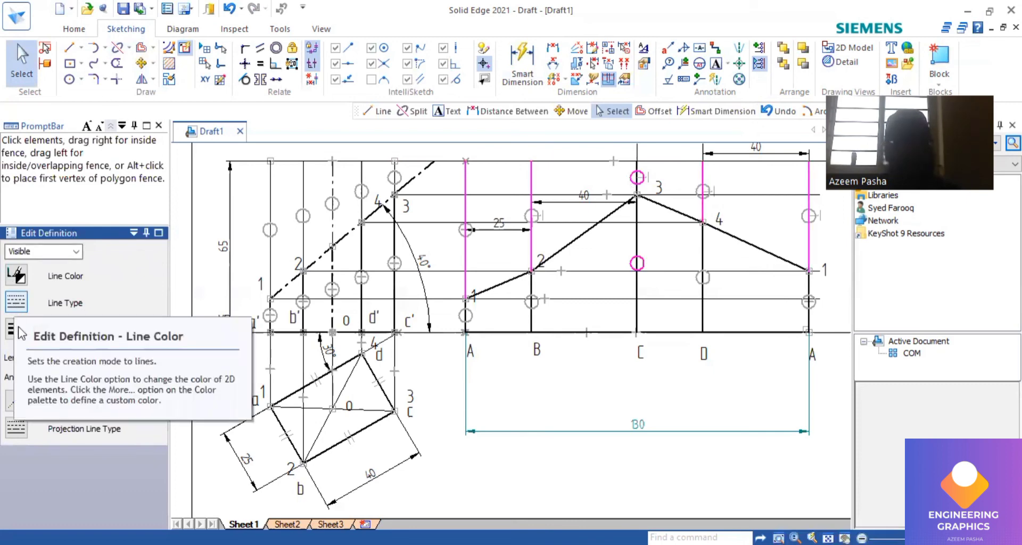
mouse_move(23, 356)
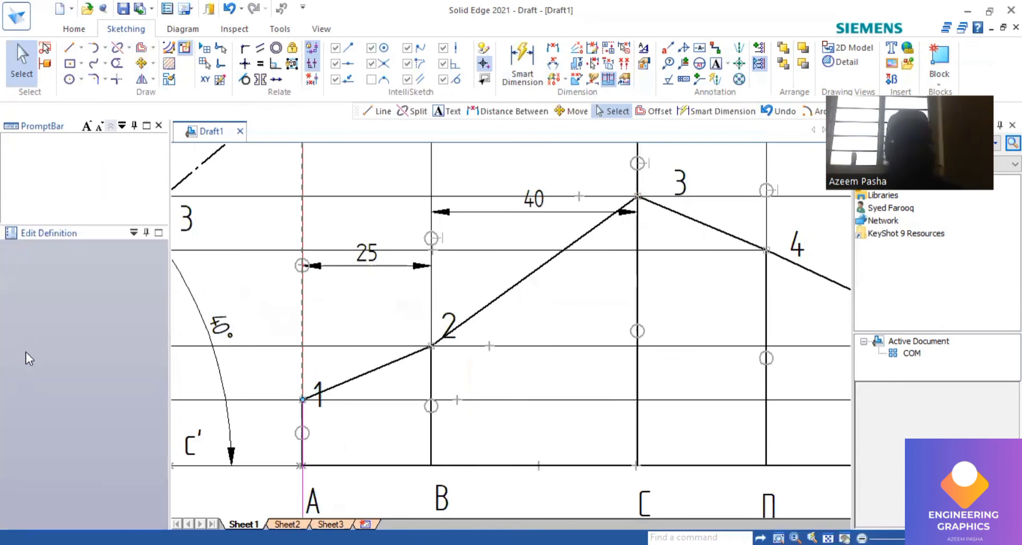
click(638, 176)
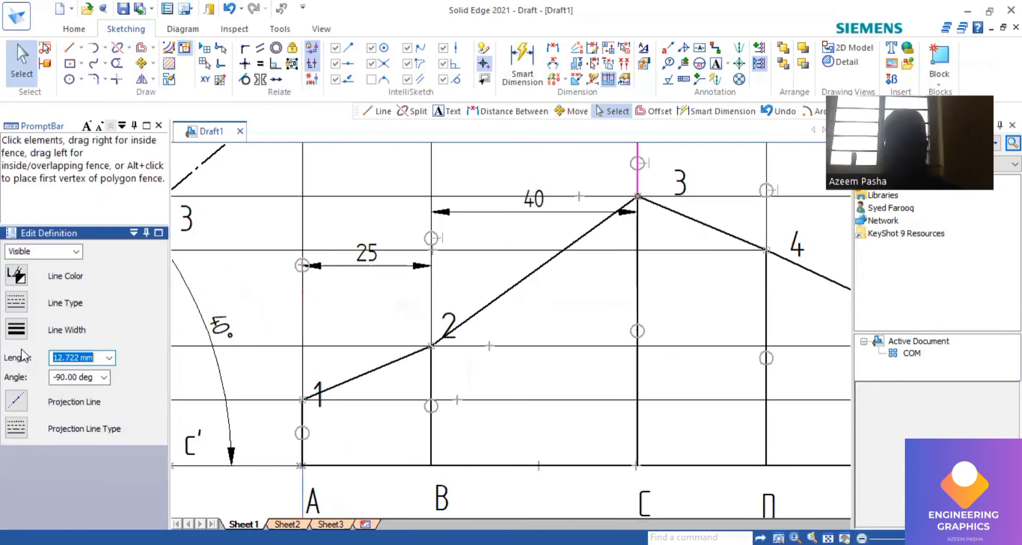